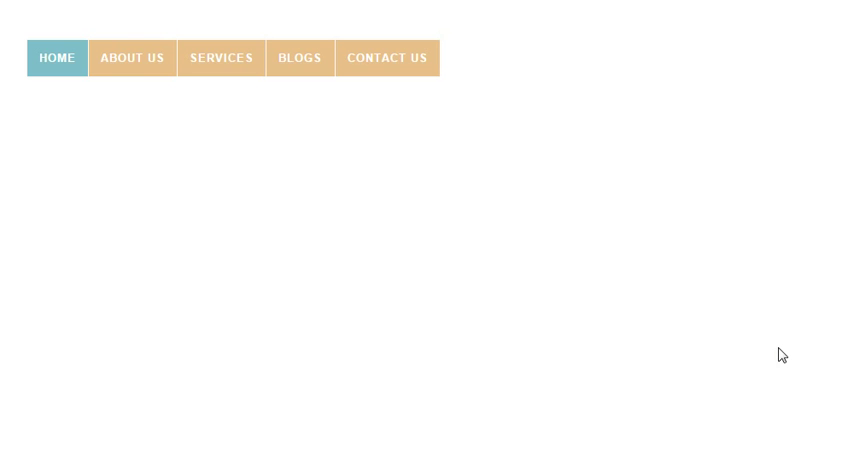
pyautogui.moveTo(614, 242)
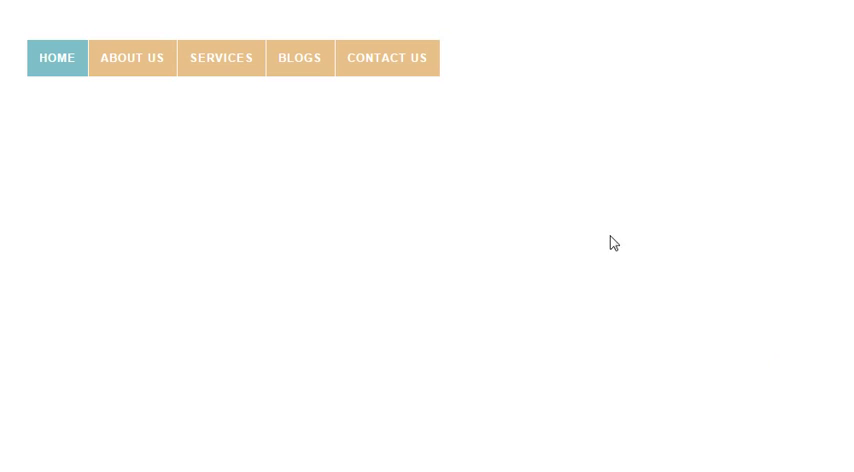
pyautogui.moveTo(676, 126)
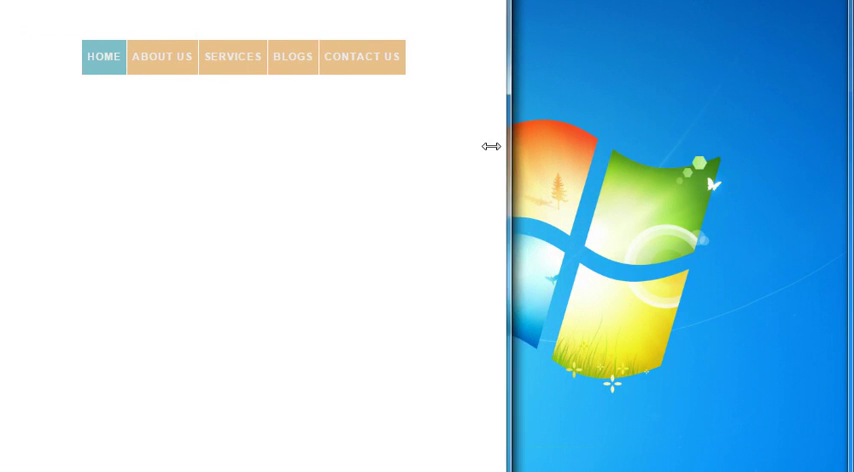
# Narrow the browser window in stages to check how the menu responds at small widths.
pyautogui.moveTo(490, 146); pyautogui.dragTo(528, 186)
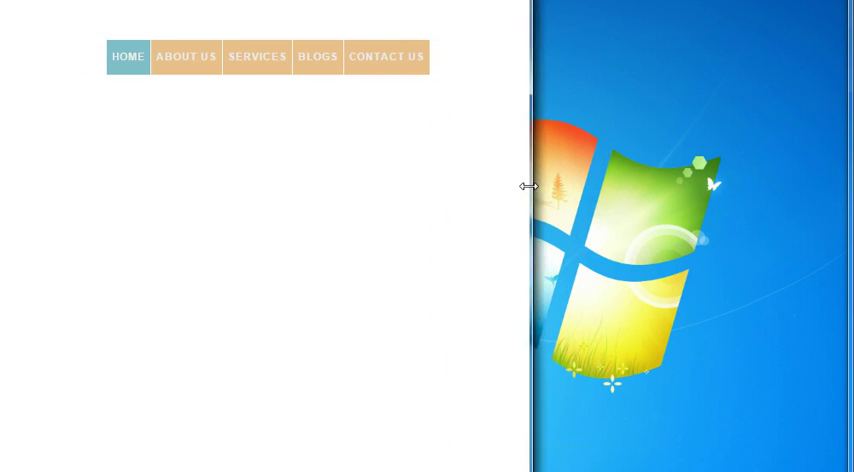
pyautogui.moveTo(528, 186); pyautogui.dragTo(470, 180)
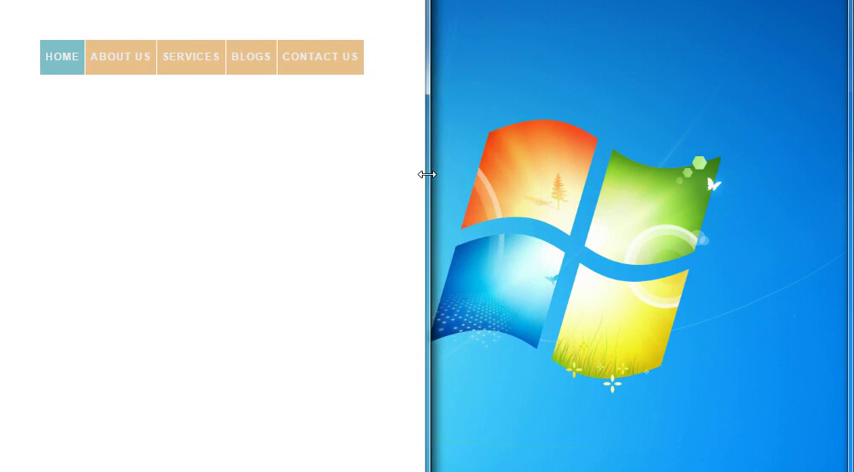
pyautogui.moveTo(428, 174); pyautogui.dragTo(360, 156)
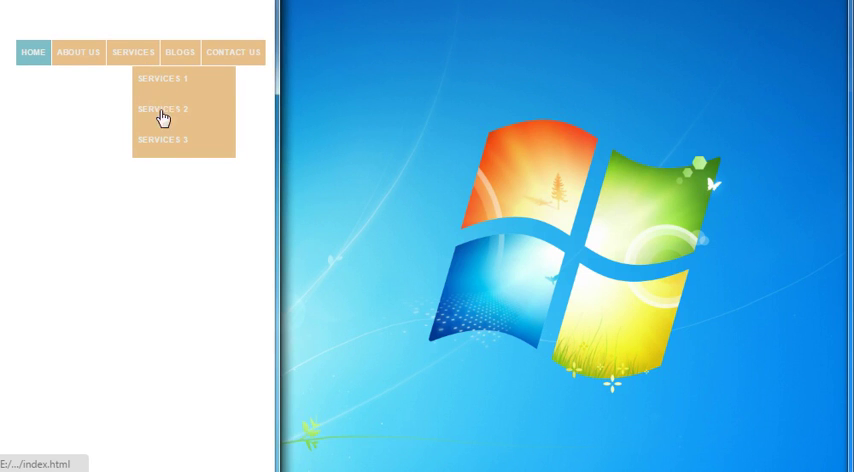
pyautogui.moveTo(144, 70)
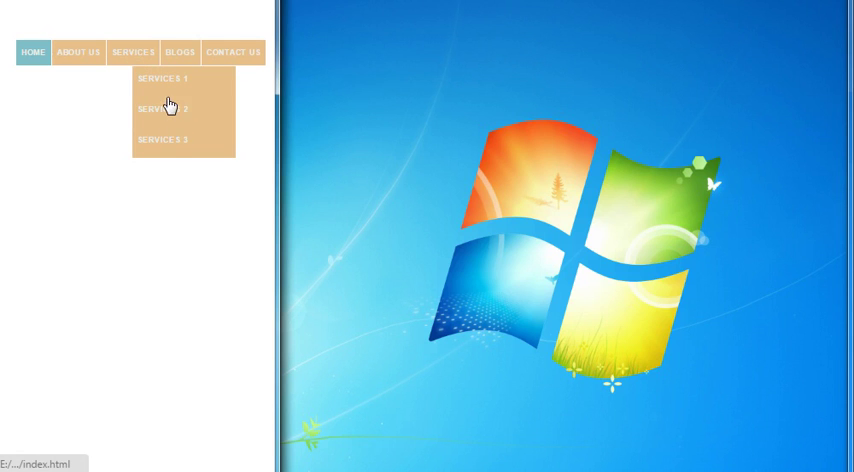
pyautogui.moveTo(164, 92)
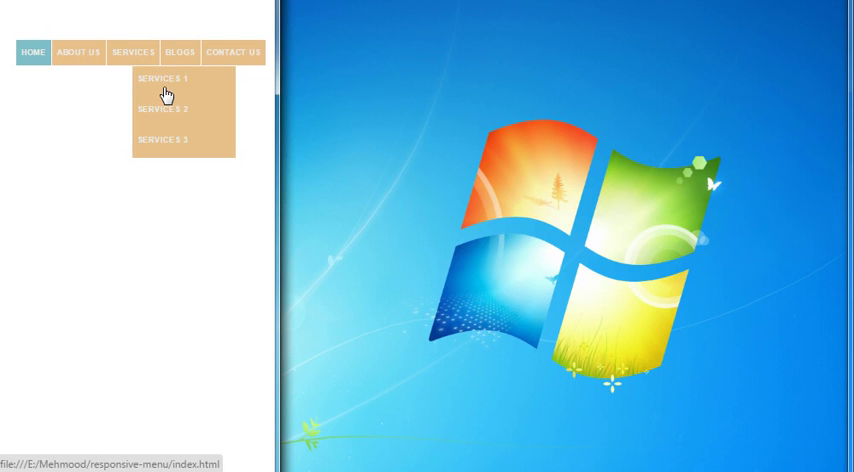
pyautogui.moveTo(242, 112)
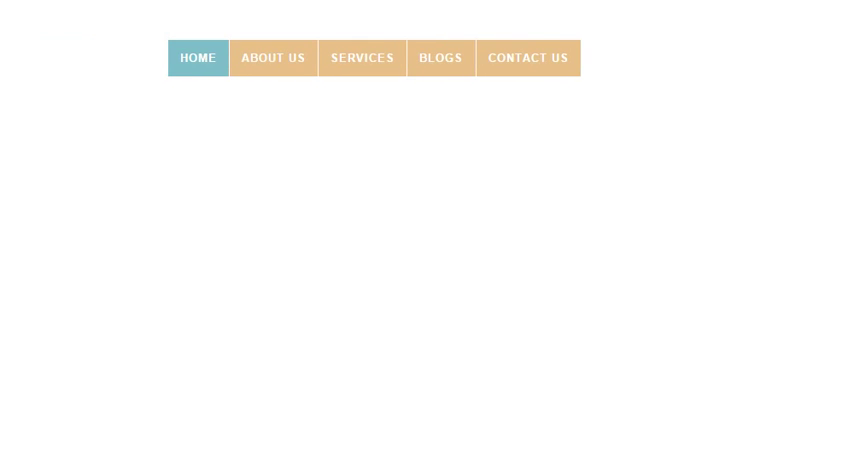
pyautogui.moveTo(592, 88)
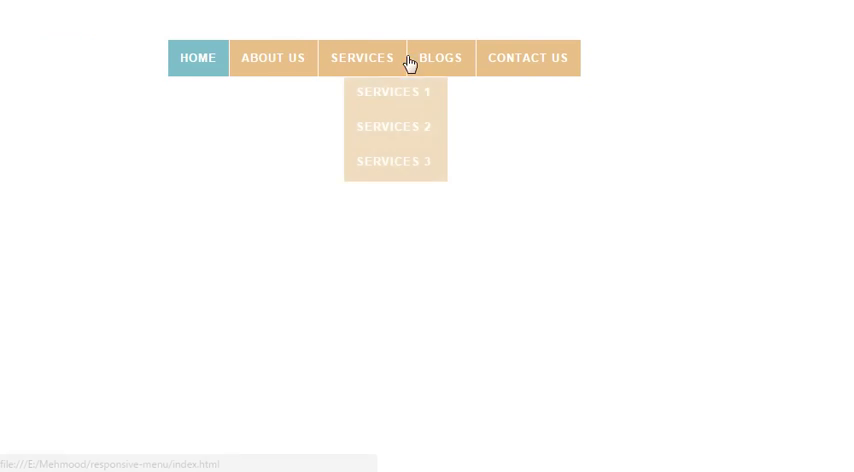
pyautogui.moveTo(108, 4)
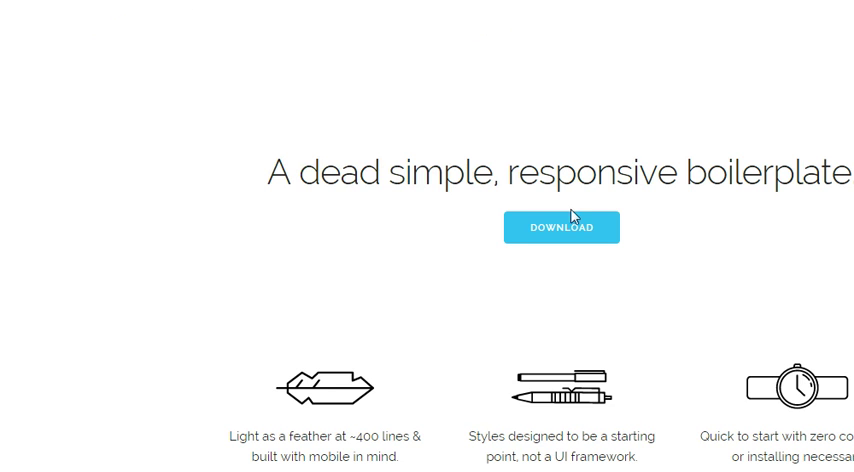
# Scroll through the Skeleton homepage's grid and typography sections.
pyautogui.scroll(-3)
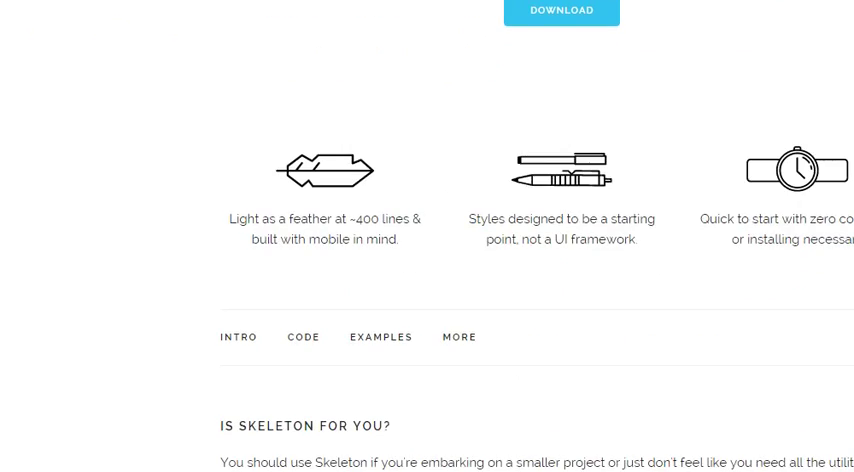
pyautogui.scroll(-3)
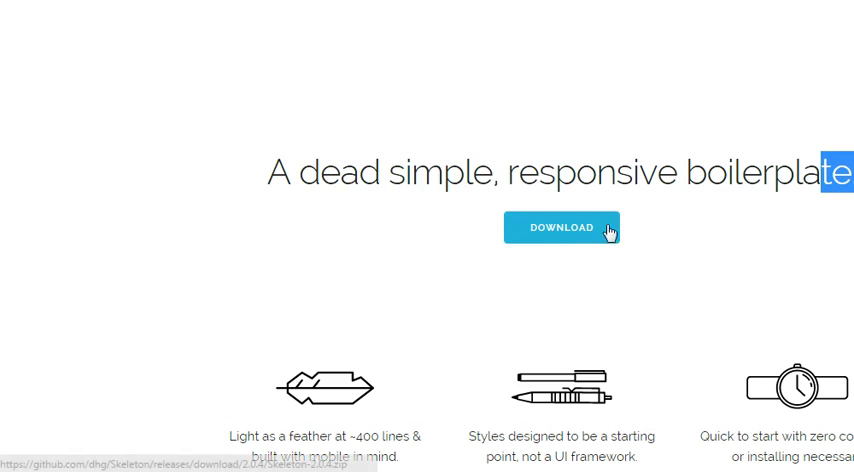
pyautogui.scroll(-3)
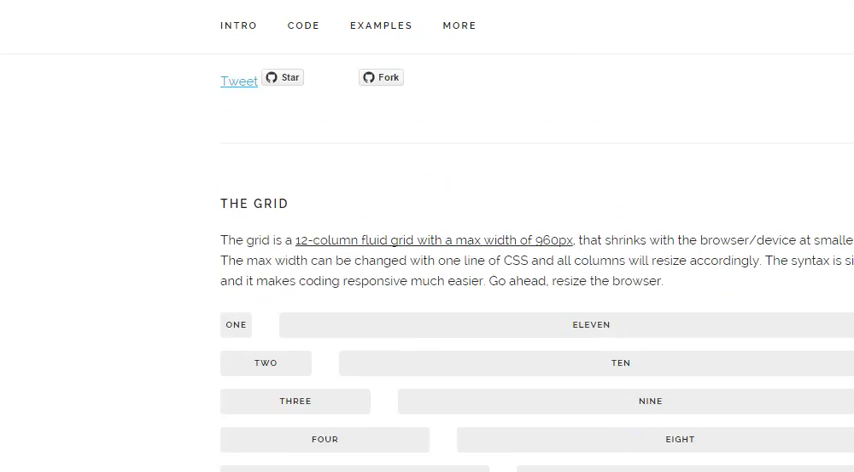
pyautogui.scroll(-3)
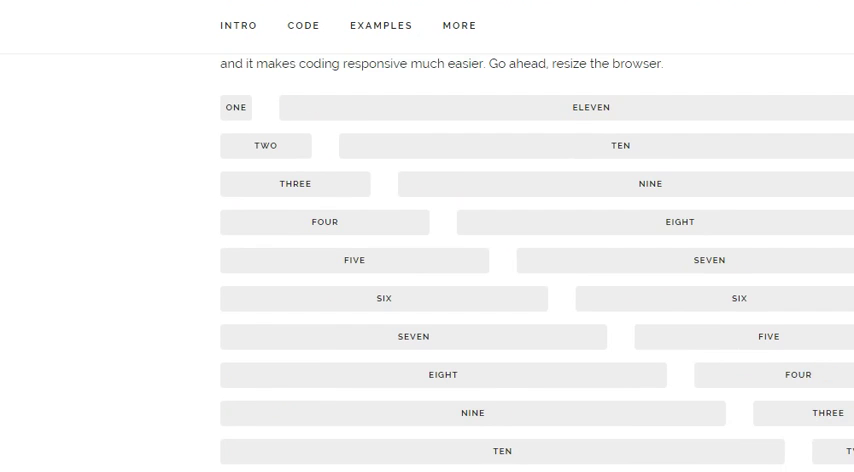
pyautogui.click(238, 24)
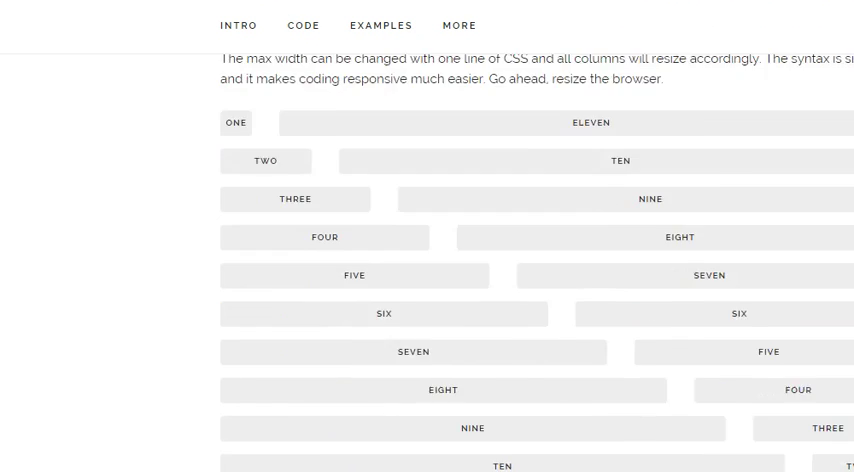
# Continue down through the buttons and forms sections with their code samples.
pyautogui.scroll(-3)
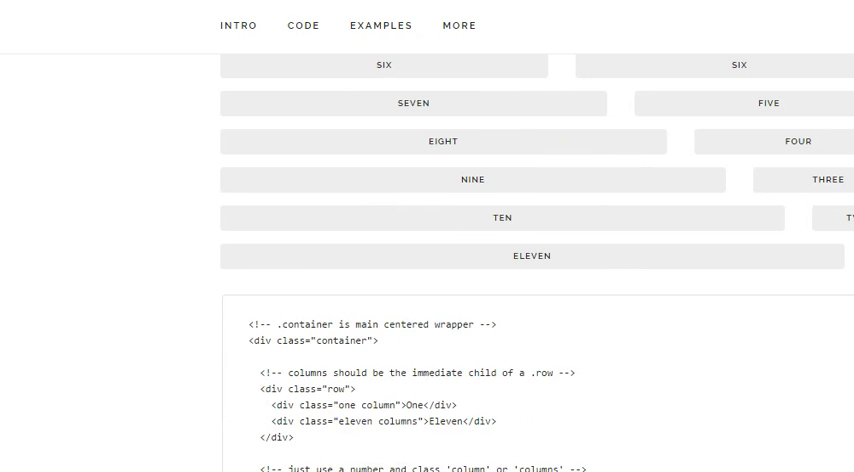
pyautogui.scroll(-3)
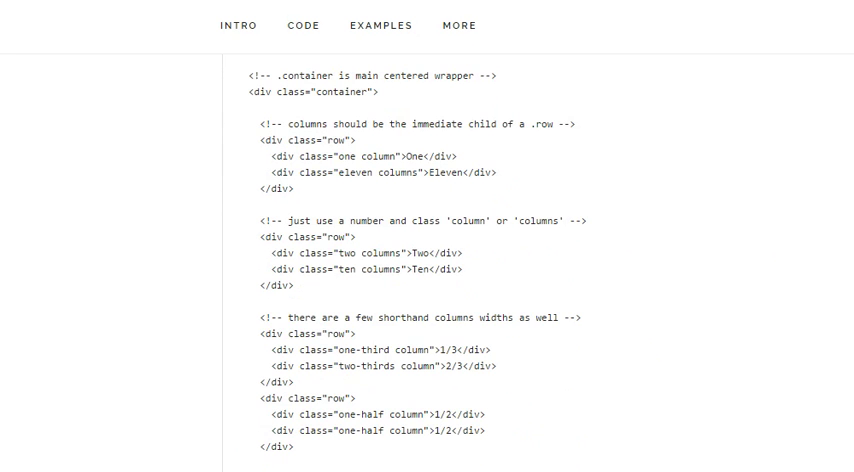
pyautogui.scroll(-3)
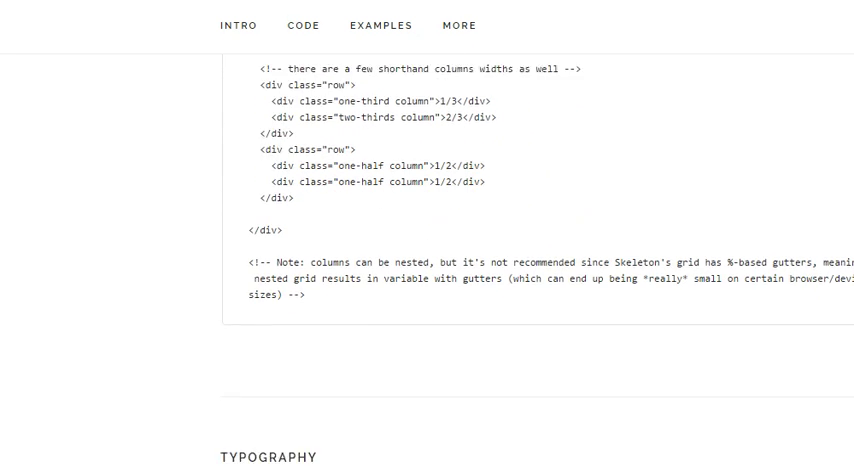
pyautogui.scroll(-3)
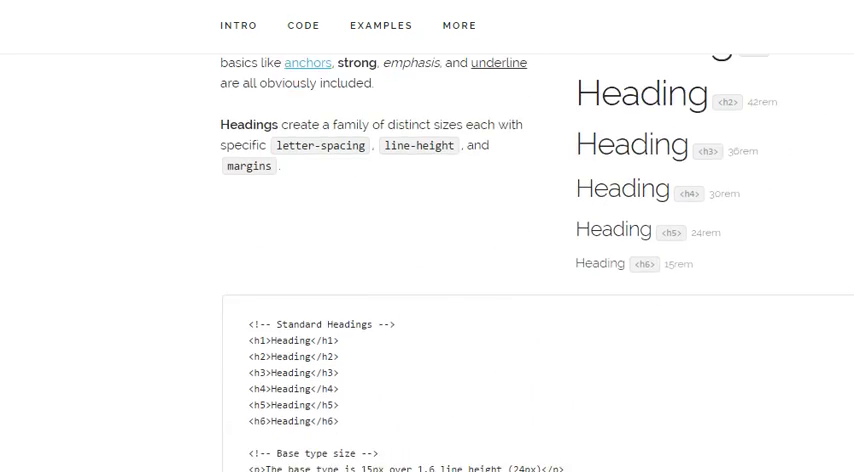
pyautogui.scroll(-3)
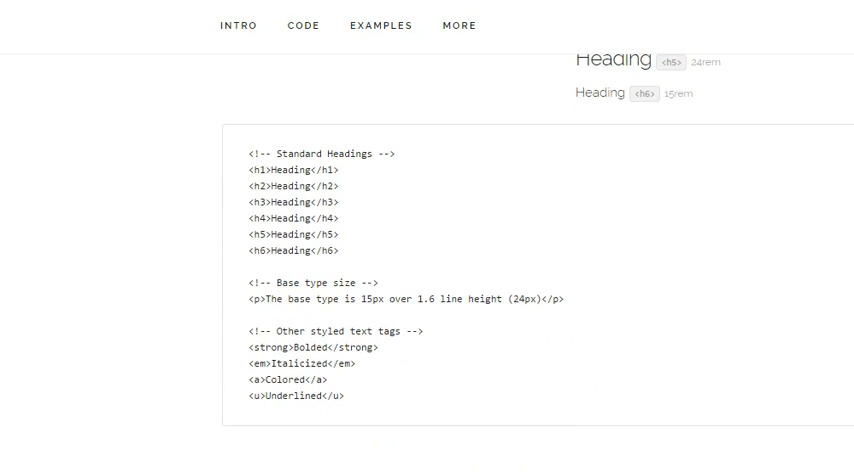
pyautogui.scroll(-3)
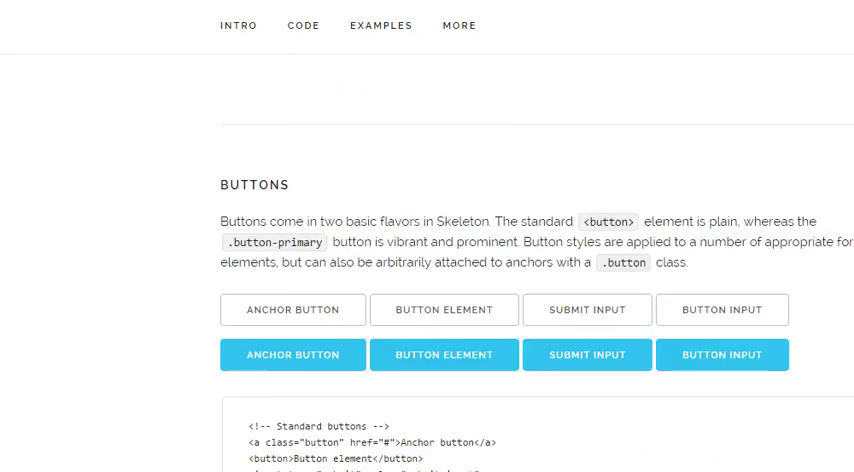
pyautogui.scroll(-3)
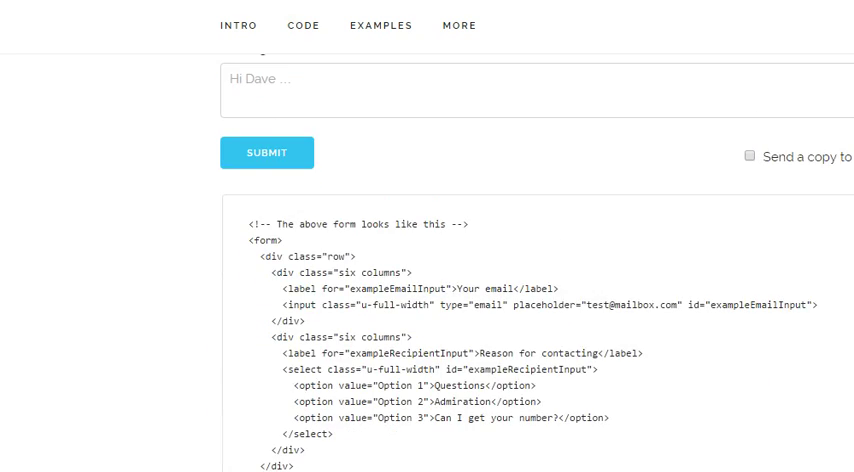
pyautogui.scroll(-3)
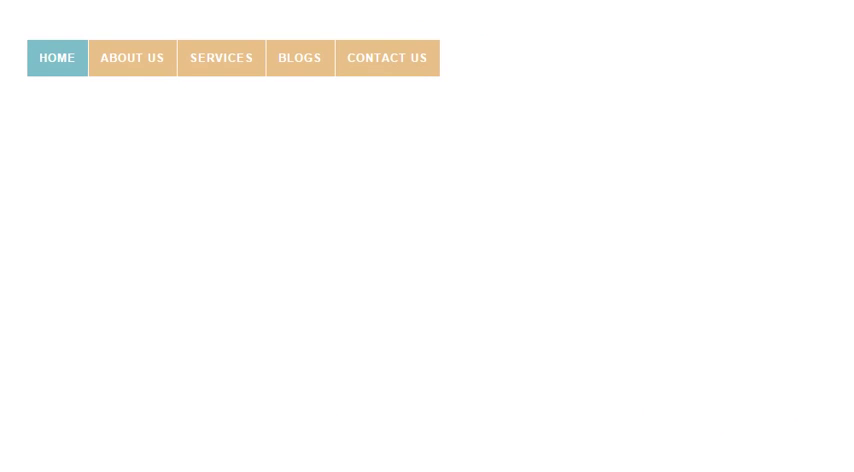
pyautogui.moveTo(562, 210)
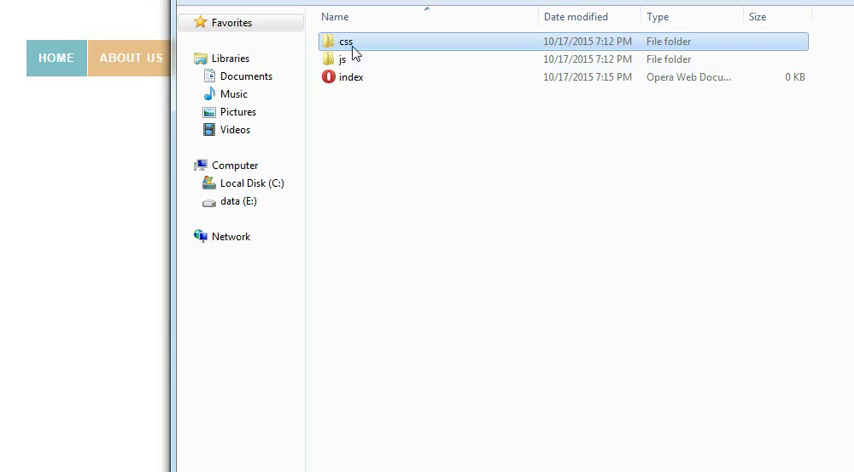
# Browse the css folder's base, skeleton and styles stylesheets, then return to the project folder.
pyautogui.click(344, 60)
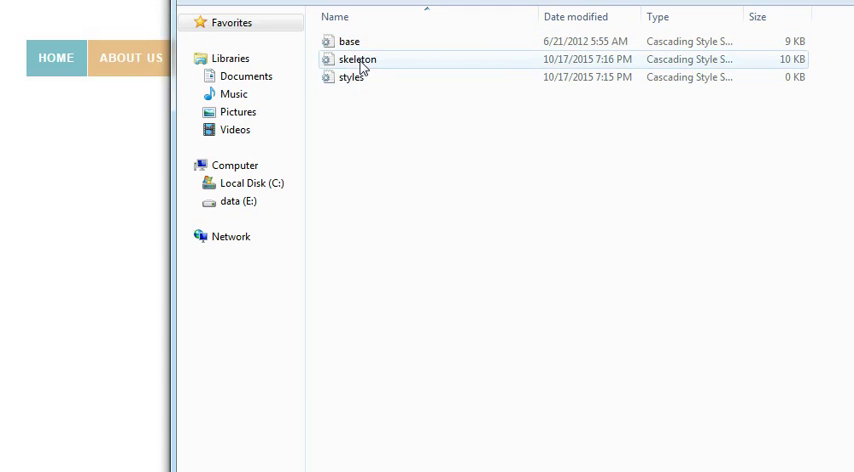
pyautogui.click(348, 40)
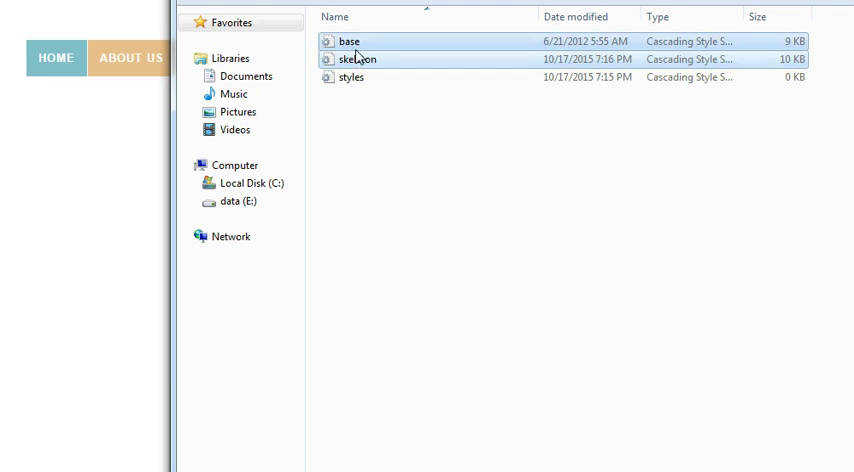
pyautogui.click(348, 78)
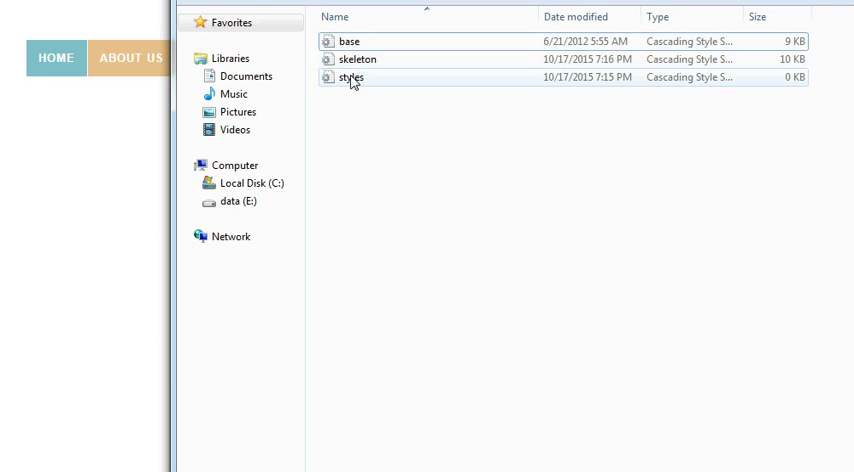
pyautogui.moveTo(350, 76)
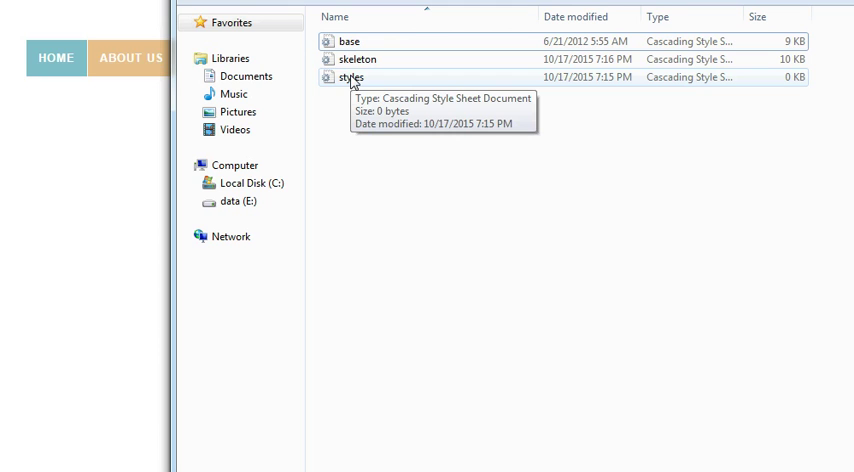
pyautogui.click(348, 40)
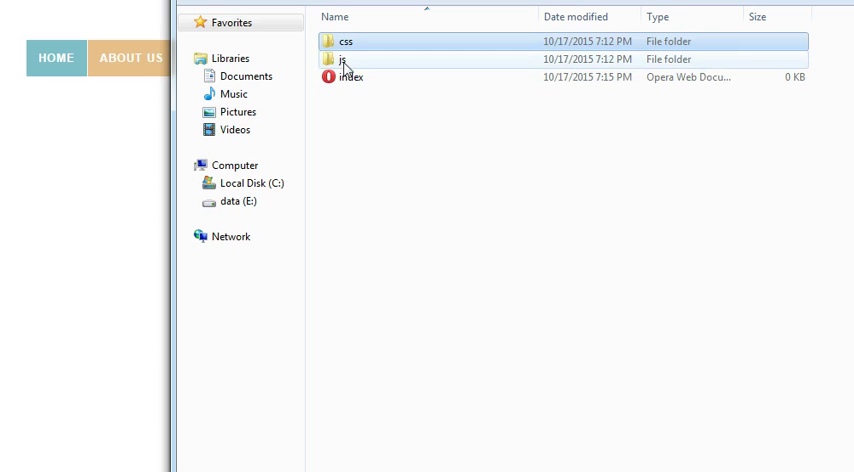
pyautogui.moveTo(344, 60)
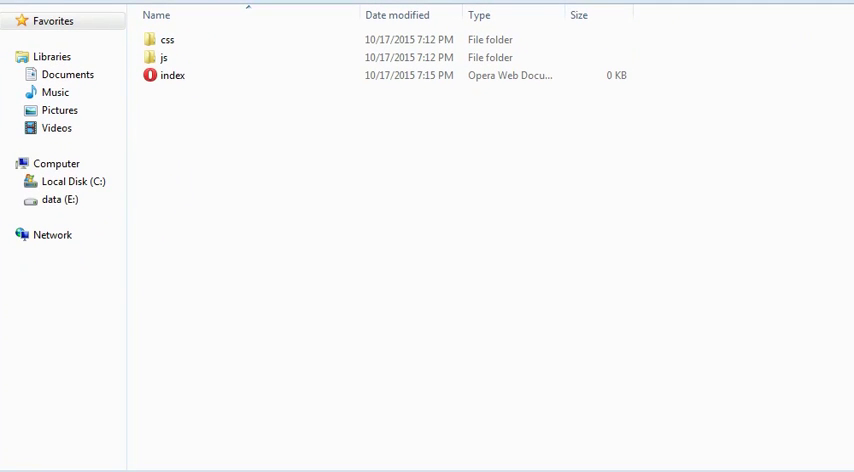
# Open the empty index file from Explorer for editing in Notepad++.
pyautogui.doubleClick(172, 76)
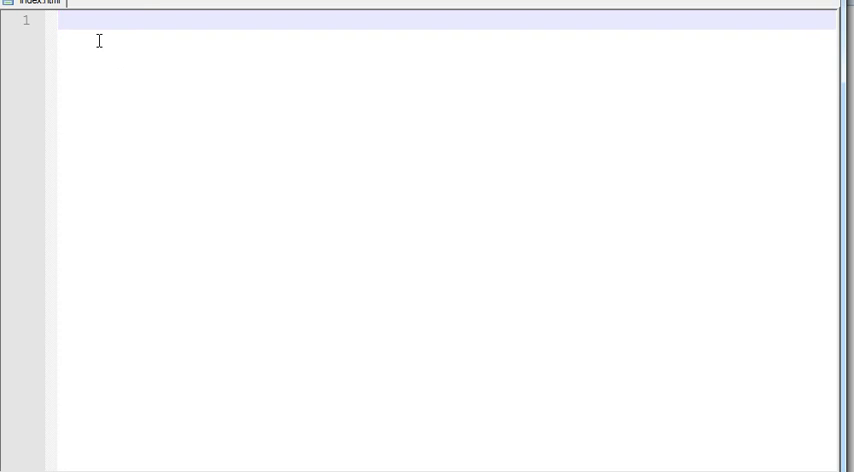
# Write <!doctype html> and the html element with a blank line inside.
pyautogui.write('<')
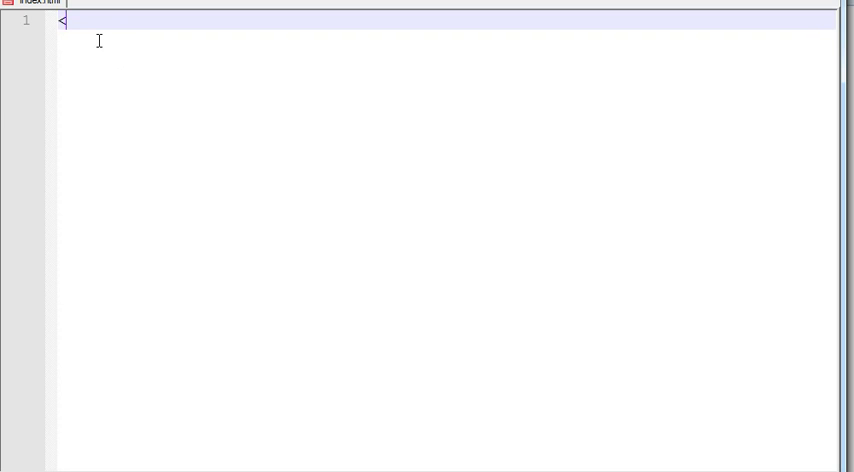
pyautogui.write('doctype h')
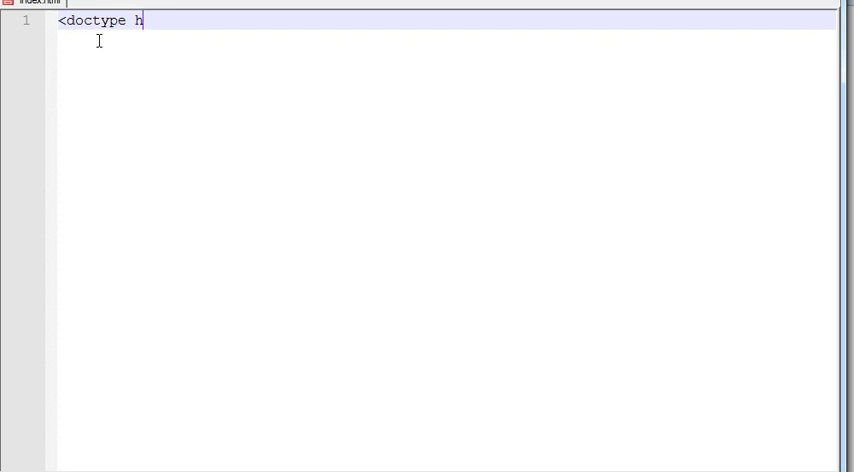
pyautogui.write('tml>')
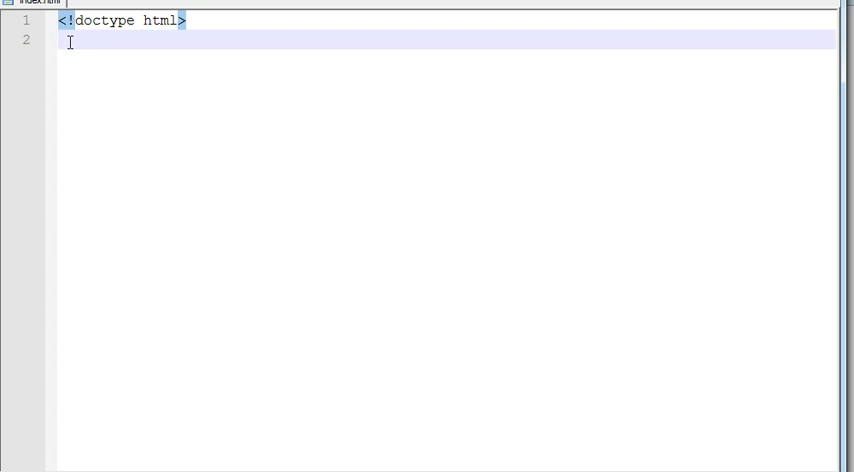
pyautogui.write('<html>')
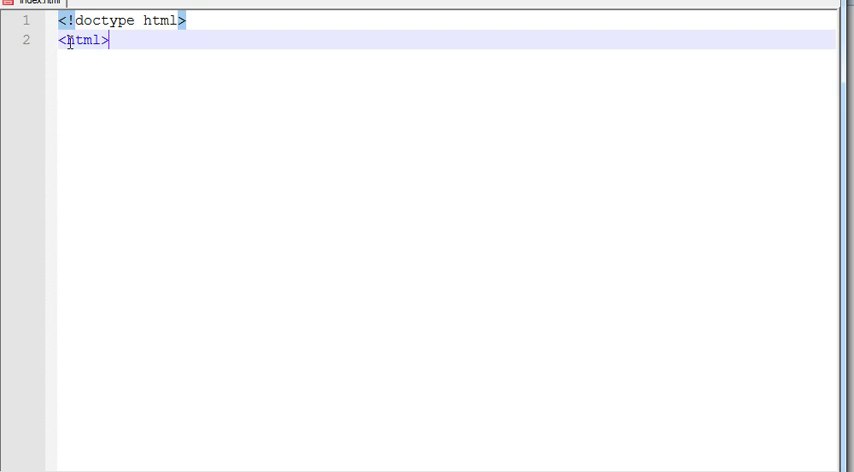
pyautogui.write('</html>')
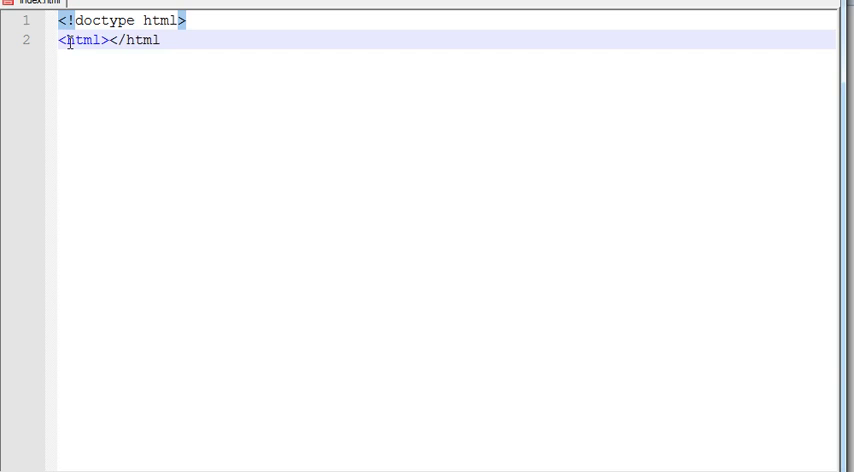
pyautogui.press('Enter')
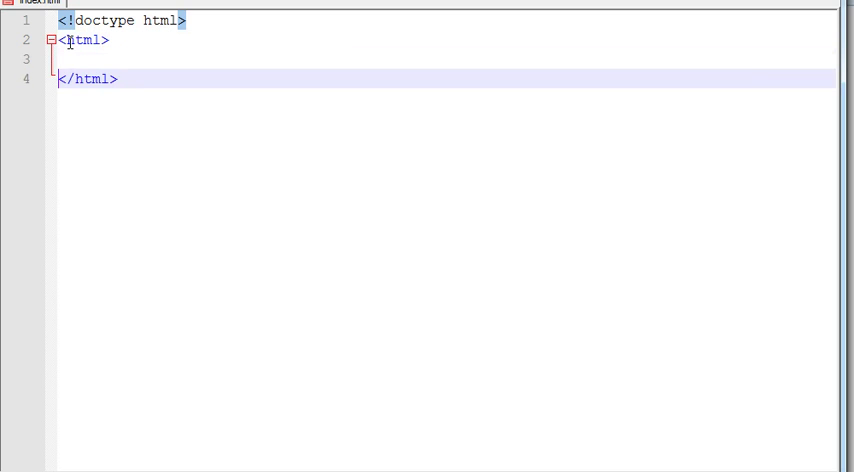
# Add a head element containing a title reading Responsive Menu.
pyautogui.write('<h')
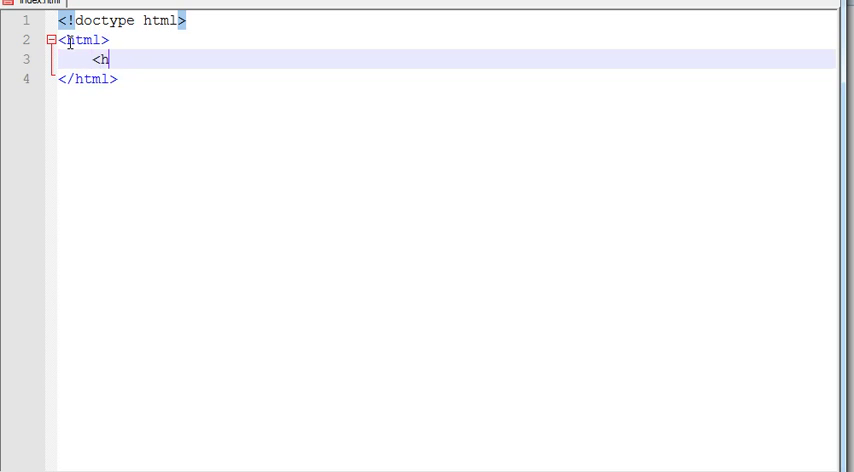
pyautogui.write('ead></')
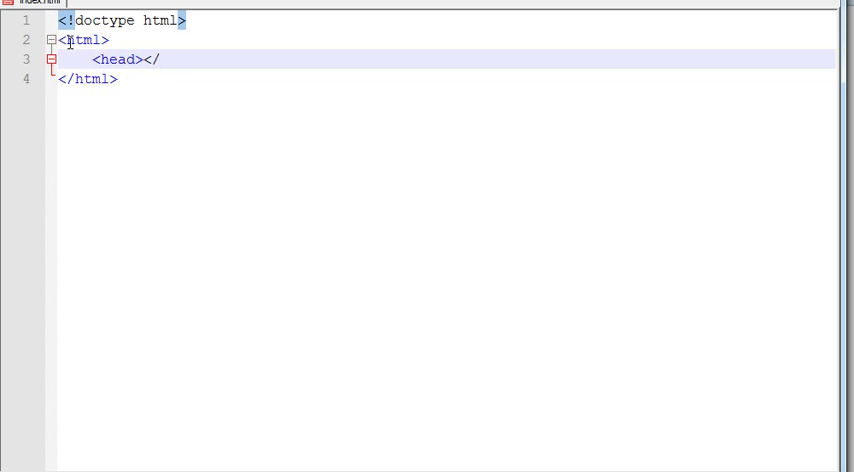
pyautogui.write('head>')
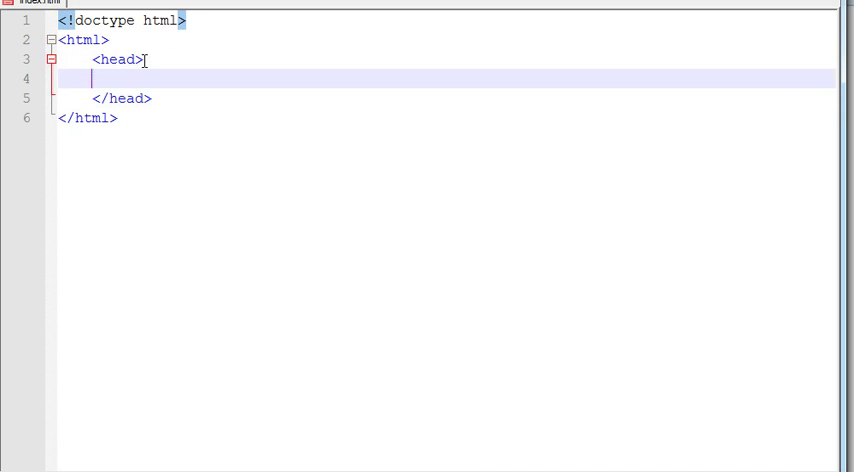
pyautogui.write('<titl')
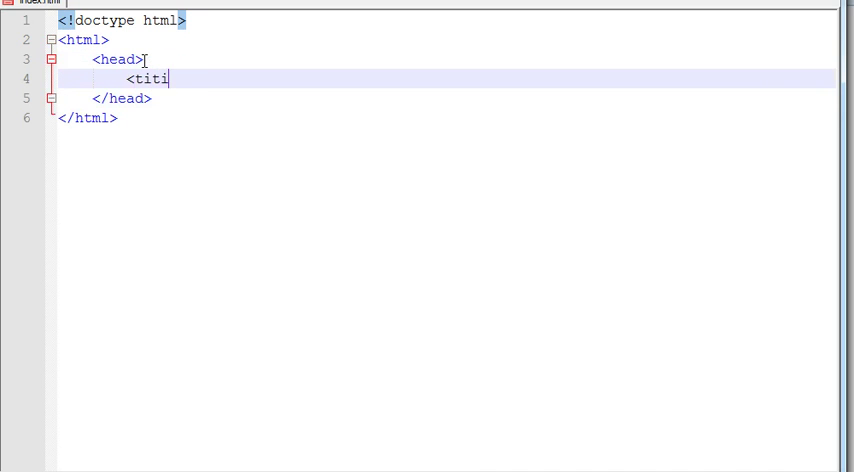
pyautogui.write('le>')
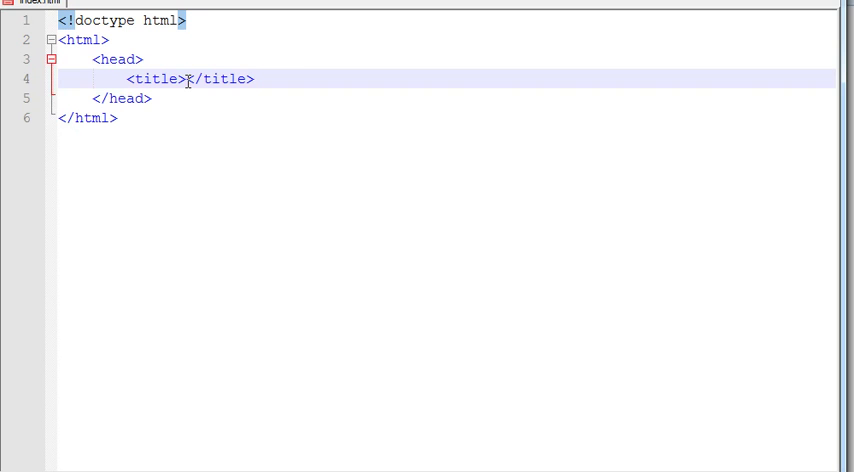
pyautogui.write('Respons')
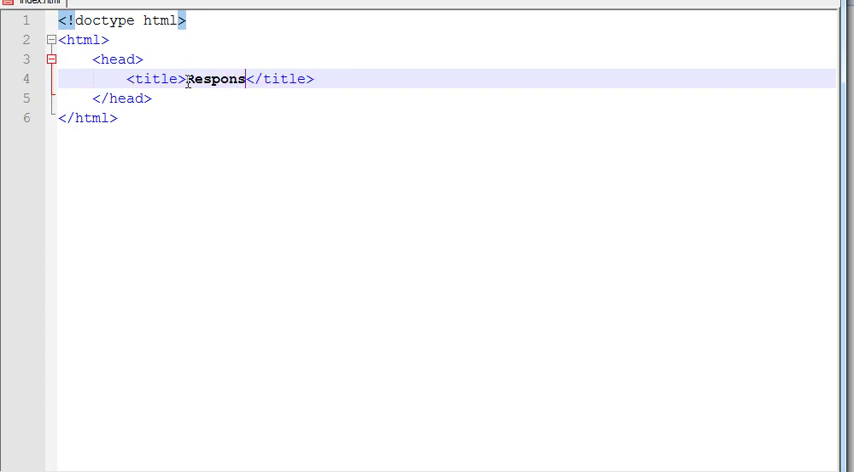
pyautogui.write('ive Menu')
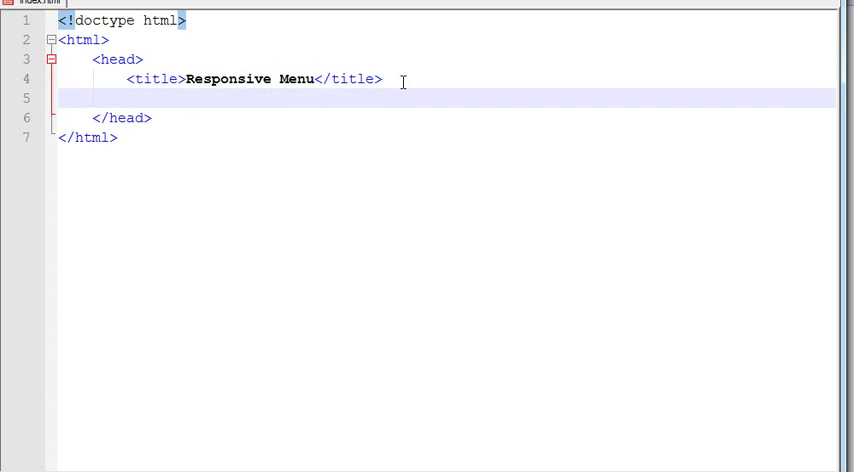
# Write a link tag with rel stylesheet, type text/css and href css/base.css.
pyautogui.write('<')
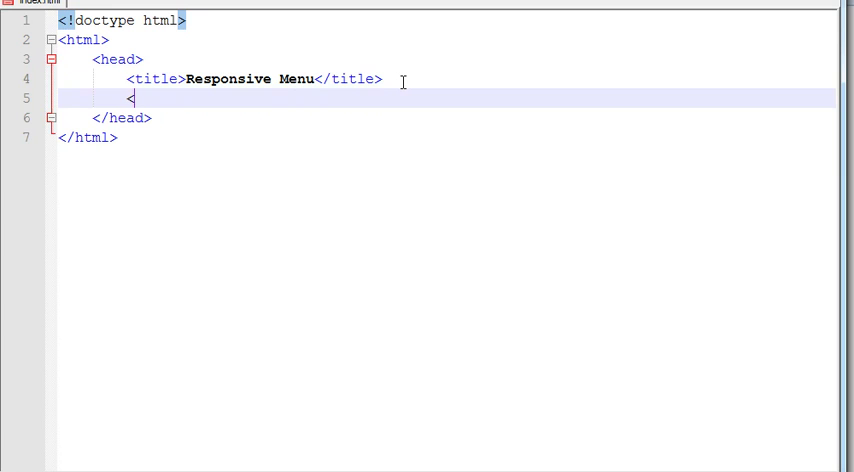
pyautogui.write('link/>')
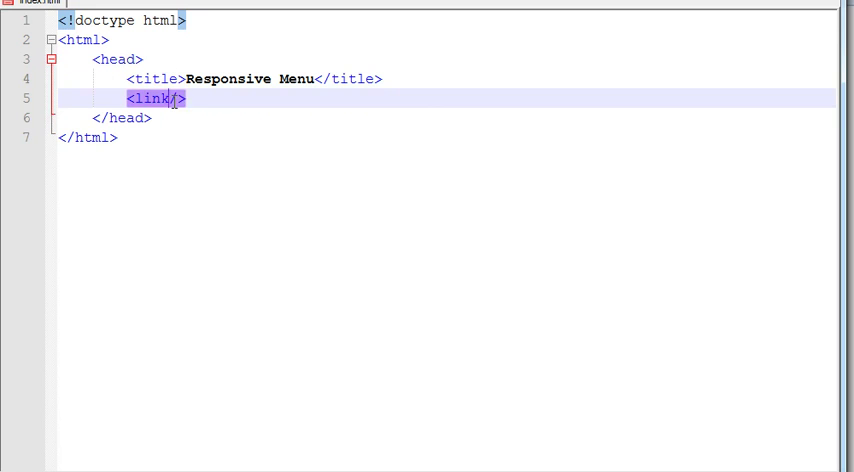
pyautogui.write('rel="')
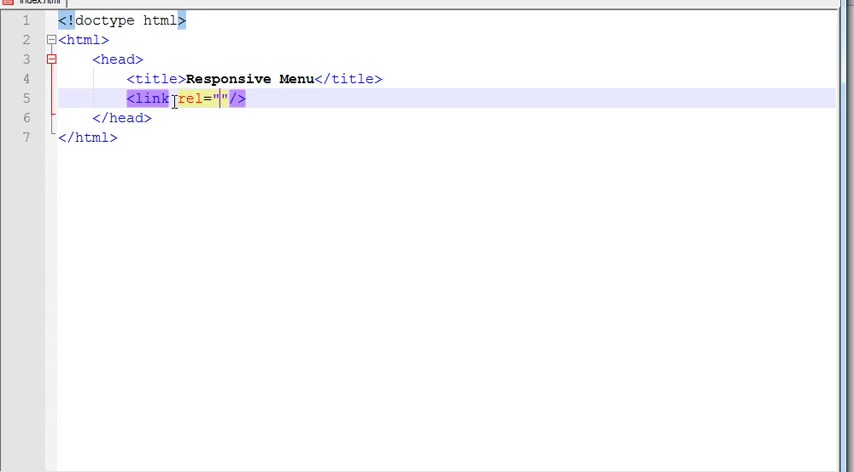
pyautogui.write('style')
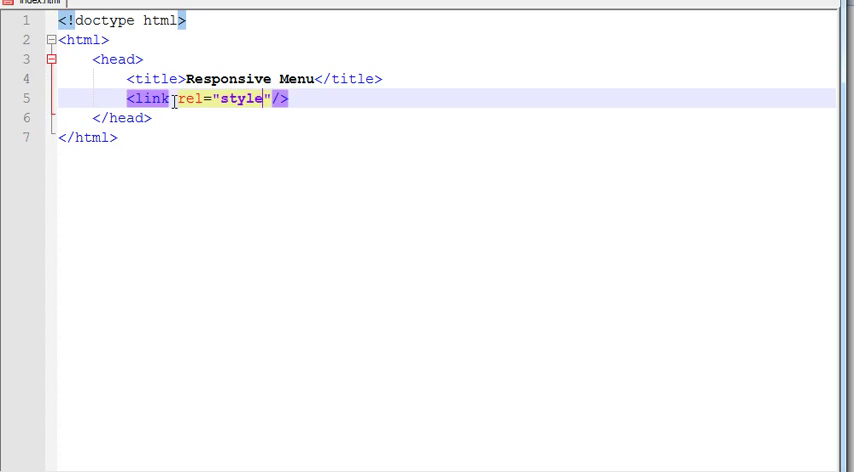
pyautogui.write('sheet')
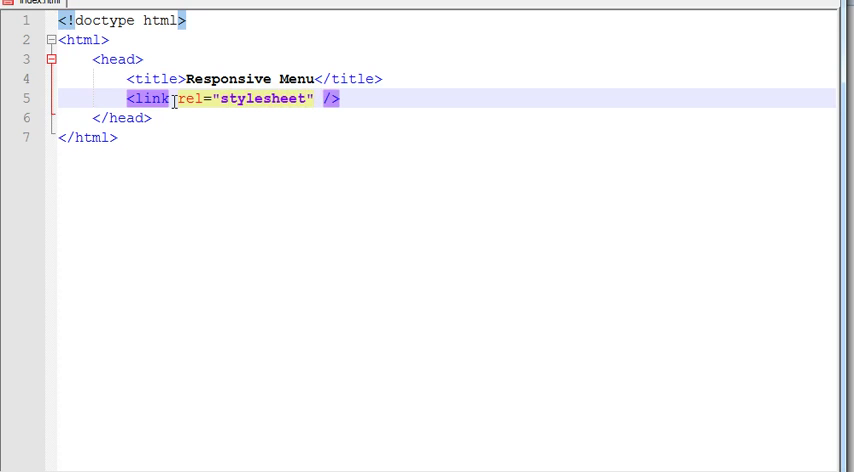
pyautogui.write('type=')
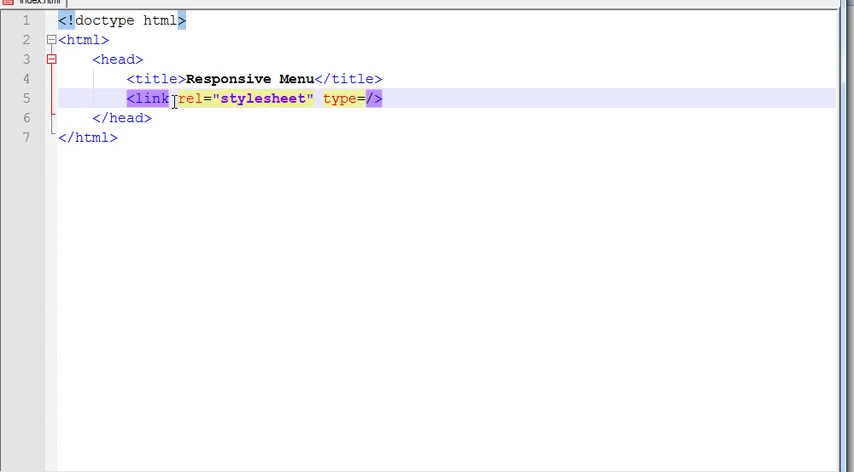
pyautogui.write('"text"')
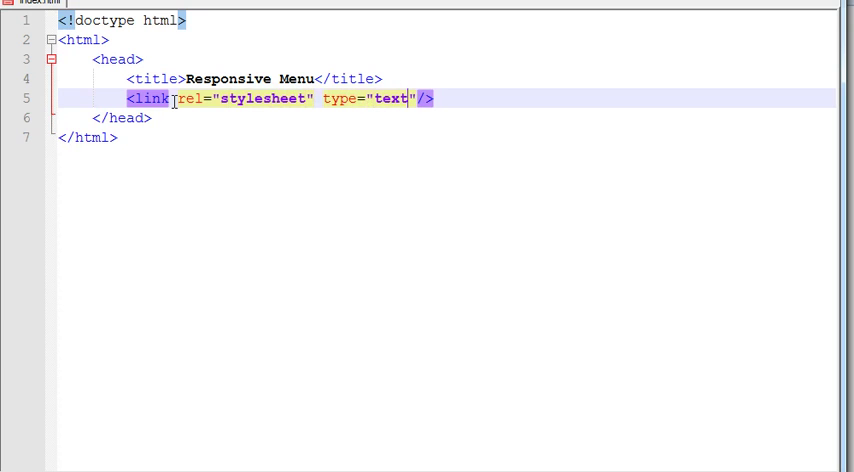
pyautogui.write('/css')
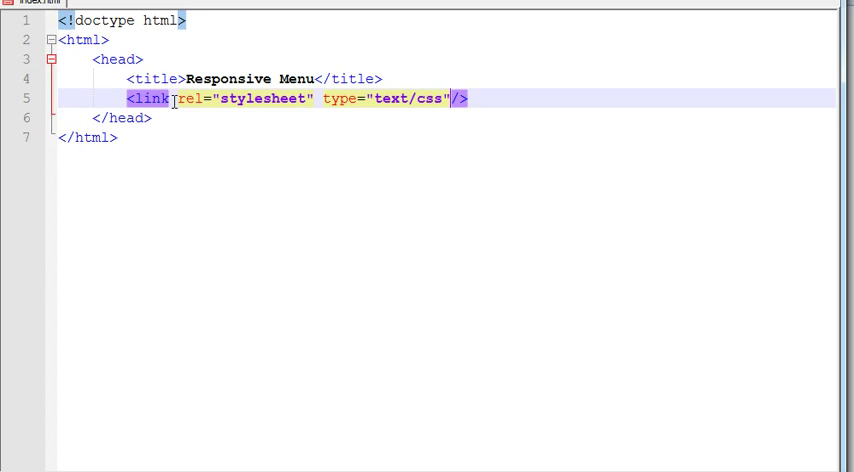
pyautogui.write('href="css')
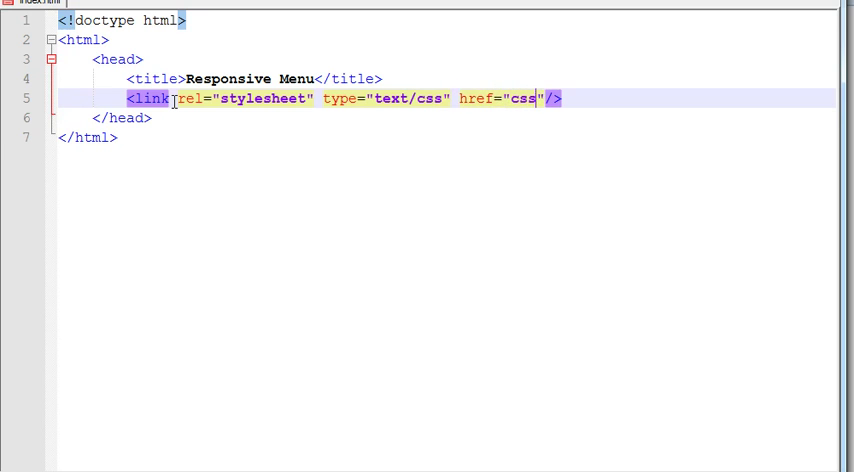
pyautogui.write('/')
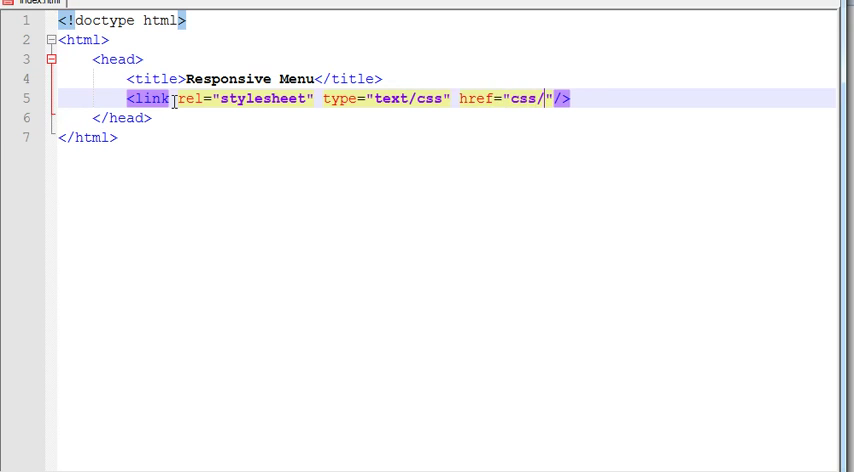
pyautogui.write('base.css')
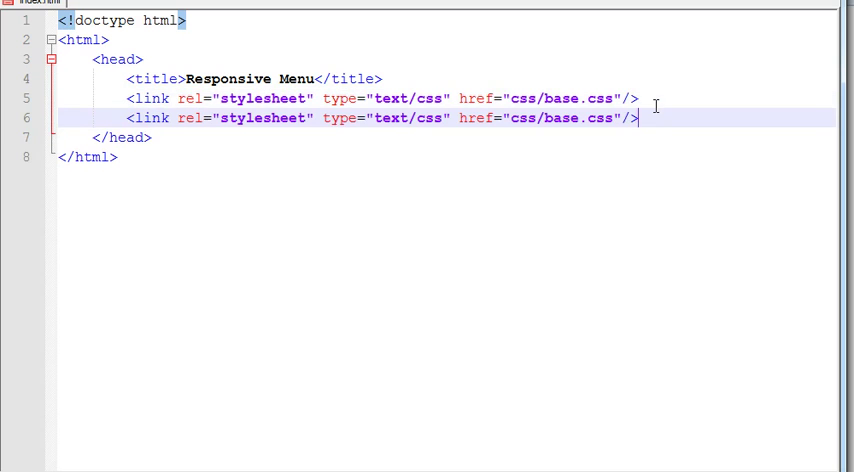
# Duplicate the link line for css/skeleton.css and css/styles.css.
pyautogui.doubleClick(564, 116)
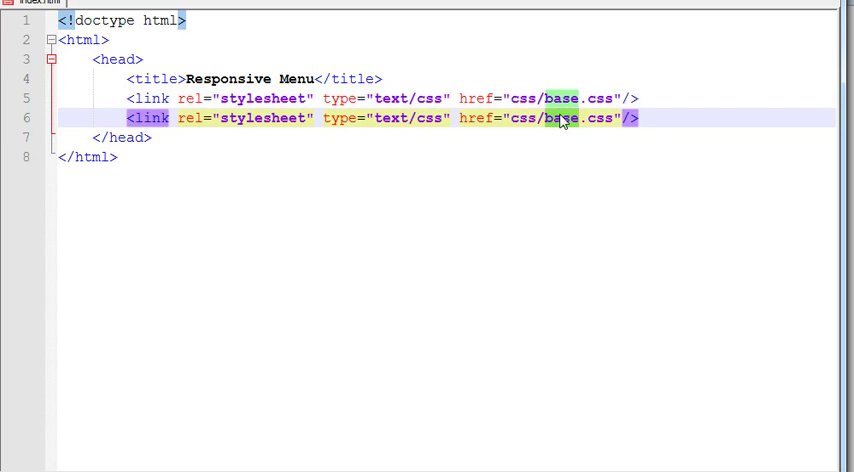
pyautogui.write('skeleton')
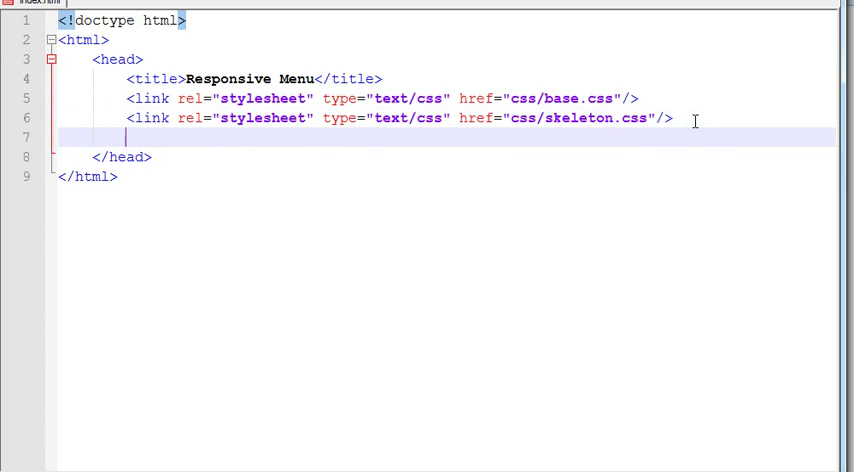
pyautogui.write('<link rel="stylesheet" type="text/css" href="css/base.css"/>')
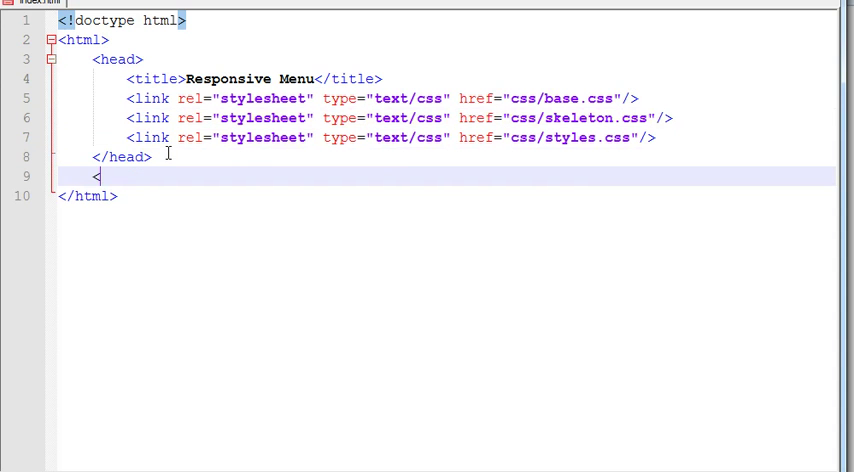
# Add an empty body element below the head with a blank line inside.
pyautogui.write('bo')
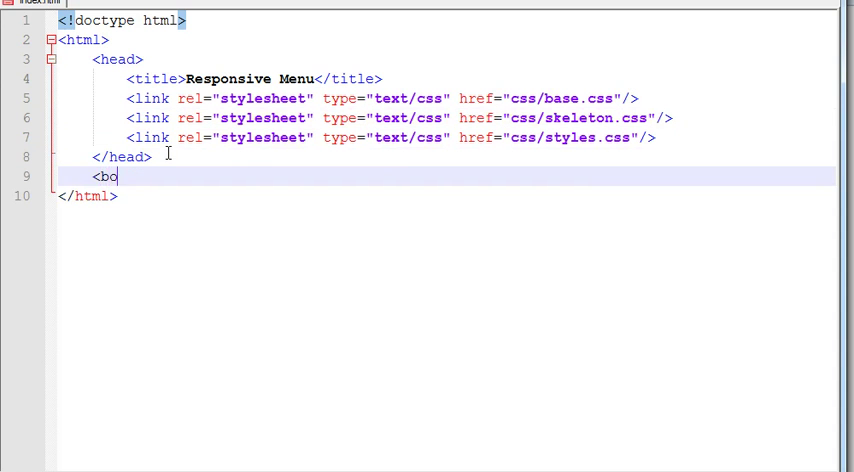
pyautogui.write('dy></')
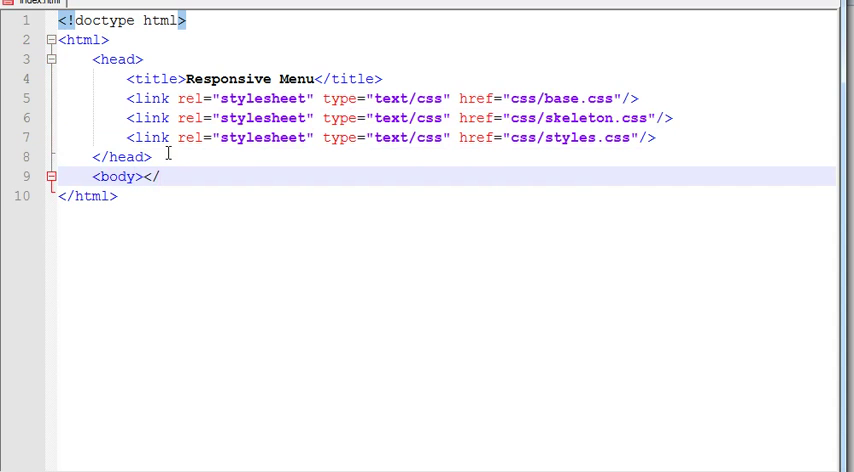
pyautogui.write('body')
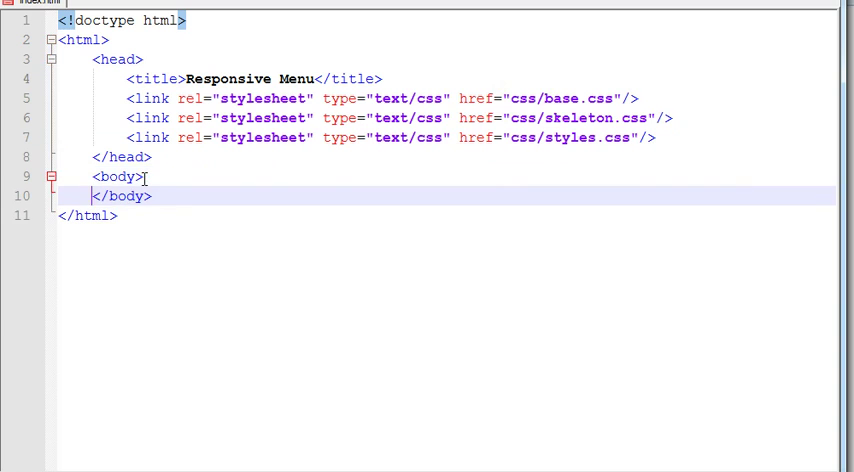
pyautogui.press('enter')
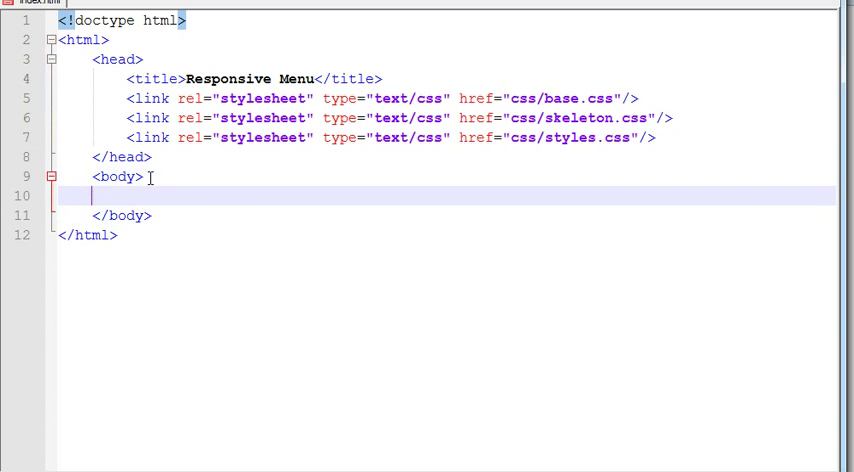
pyautogui.moveTo(148, 176)
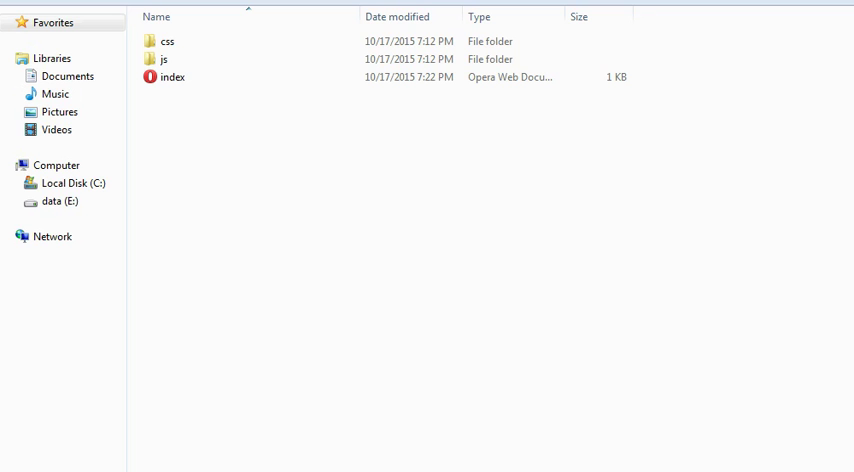
pyautogui.doubleClick(172, 76)
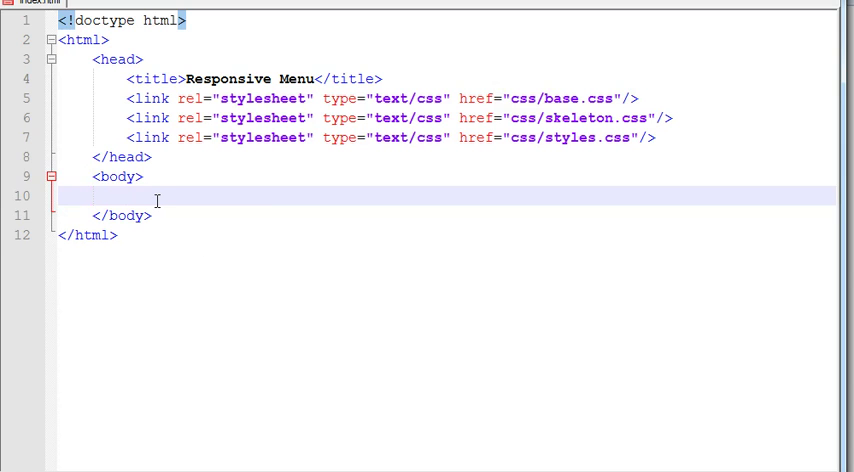
# Add a div classed container inside the body, with an inner div split onto separate lines.
pyautogui.write('<div></div>')
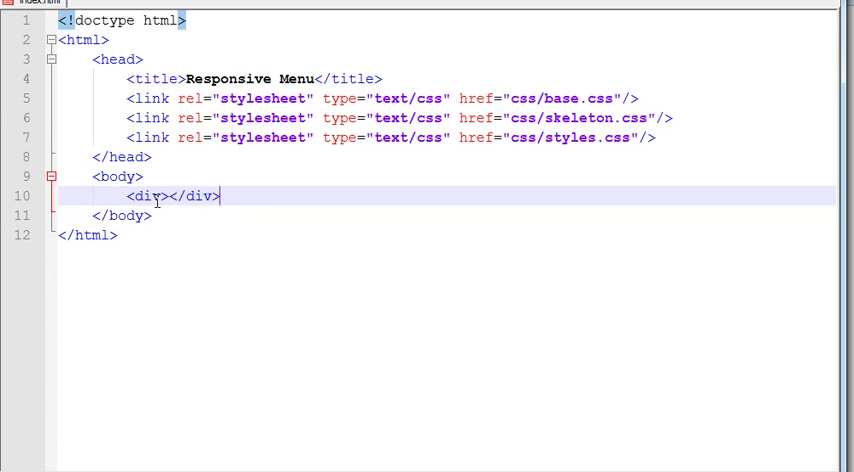
pyautogui.write('class="con')
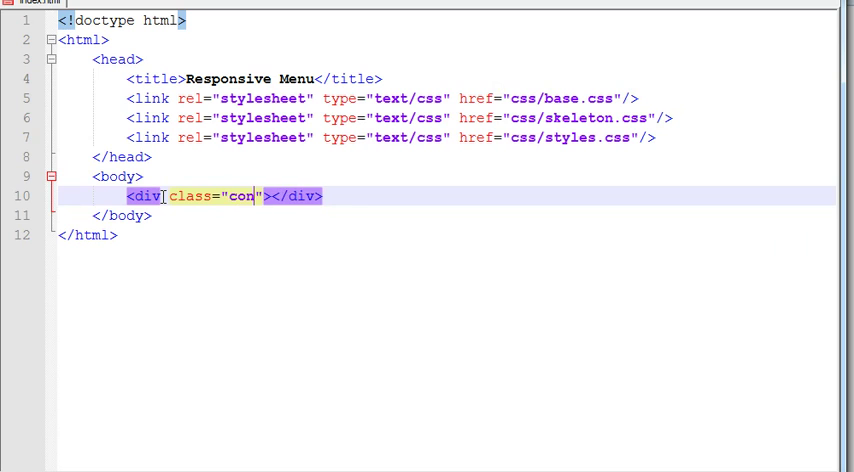
pyautogui.write('tainer')
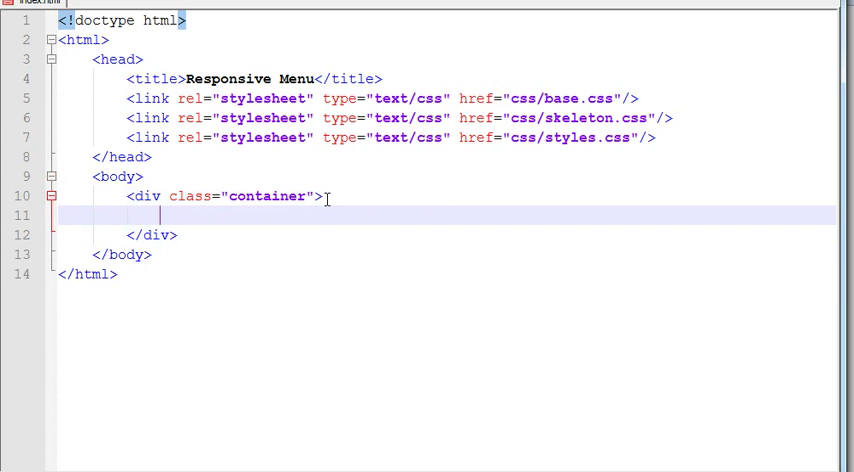
pyautogui.write('<div></div>')
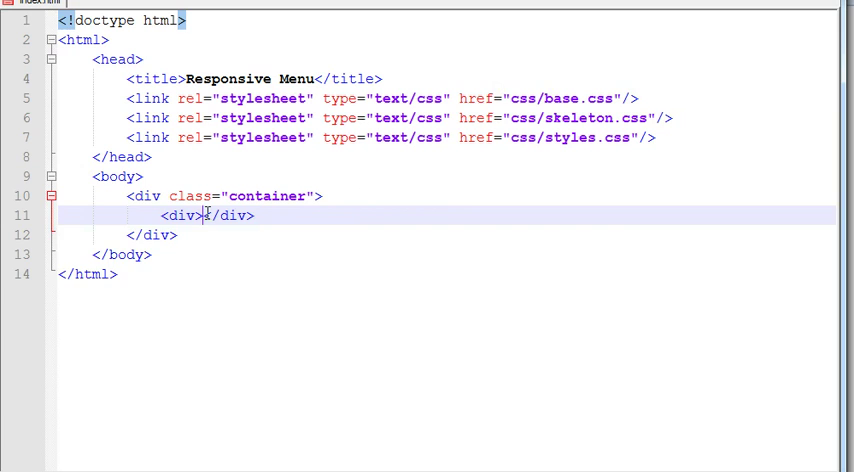
pyautogui.press('Enter')
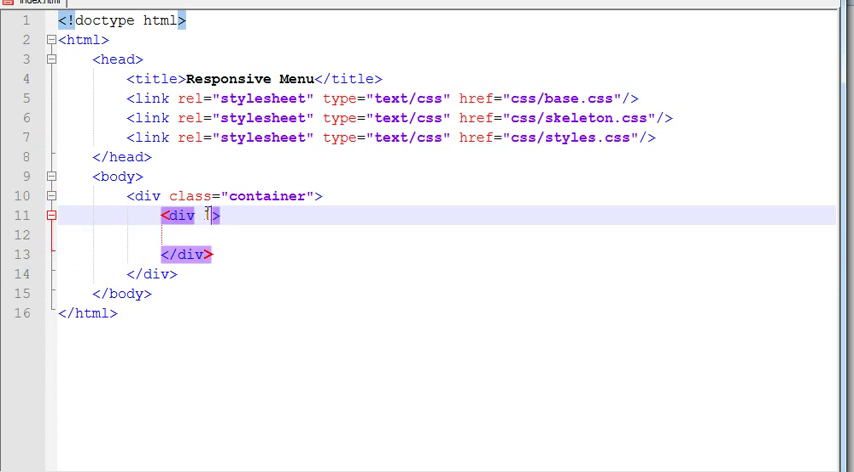
# Give the inner div the classes container navigation and move to its blank line.
pyautogui.write('class="')
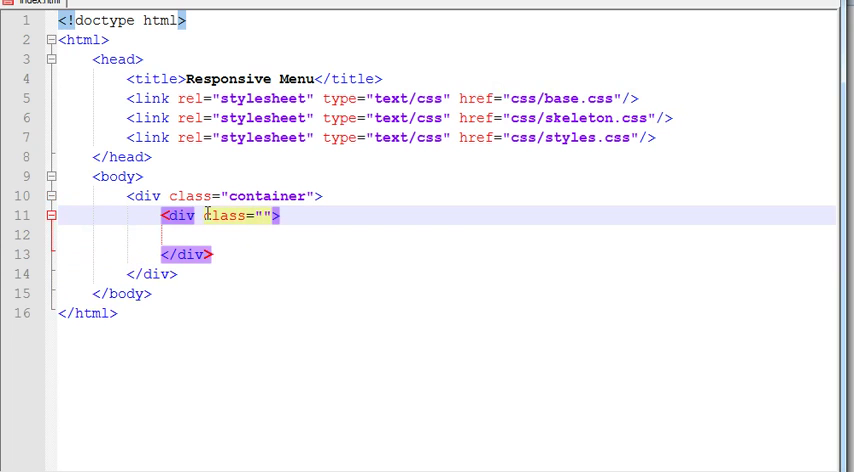
pyautogui.write('container')
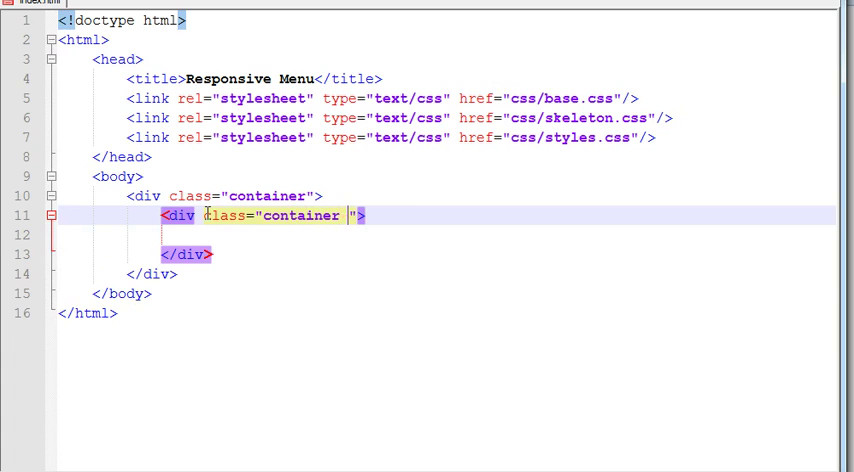
pyautogui.write('navia')
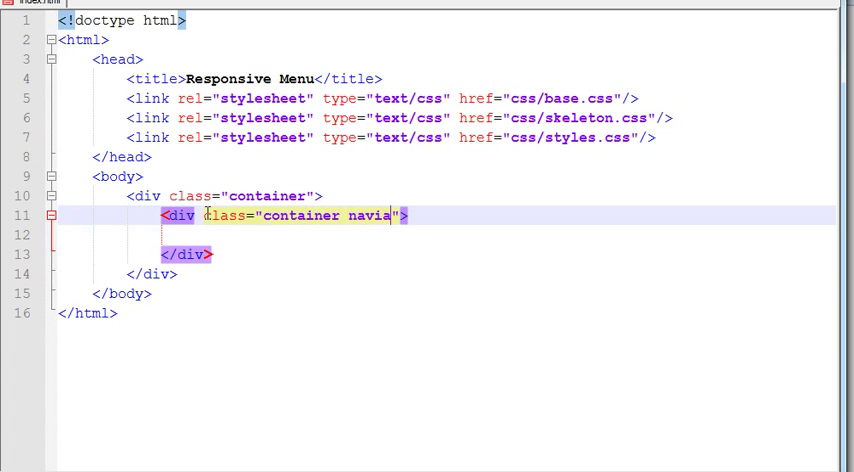
pyautogui.write('gation')
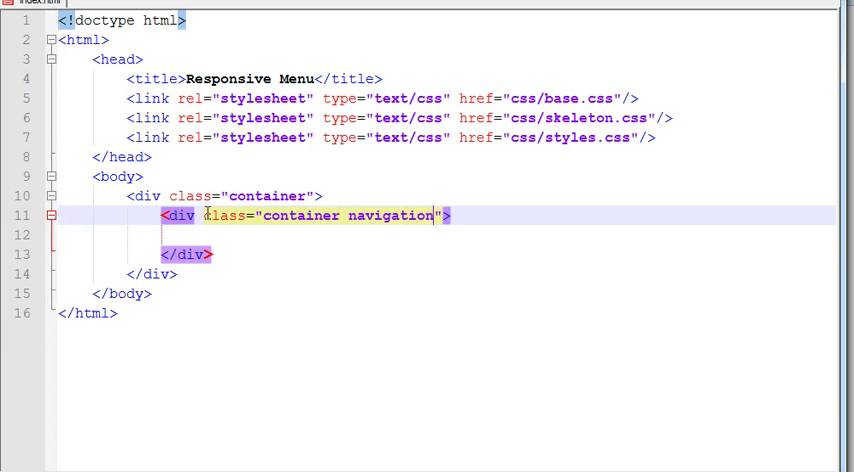
pyautogui.click(272, 234)
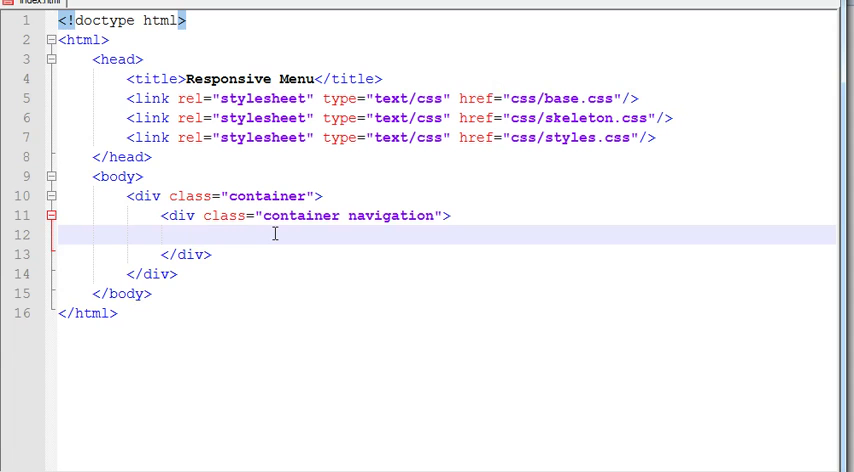
# Add a nav element holding a ul with class menu, split onto separate lines.
pyautogui.write('<nav>')
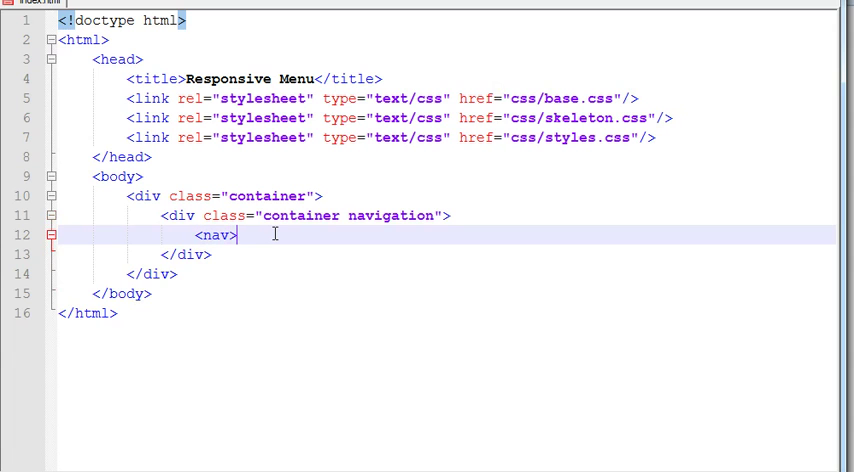
pyautogui.write('</nav>')
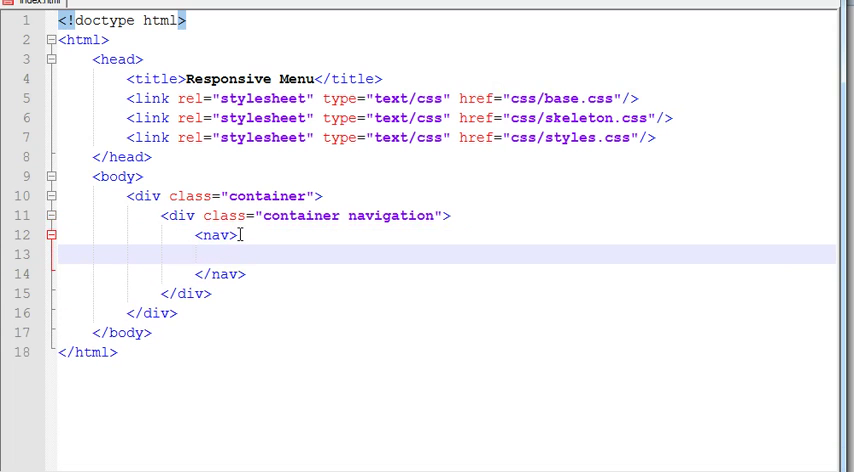
pyautogui.write('<ul')
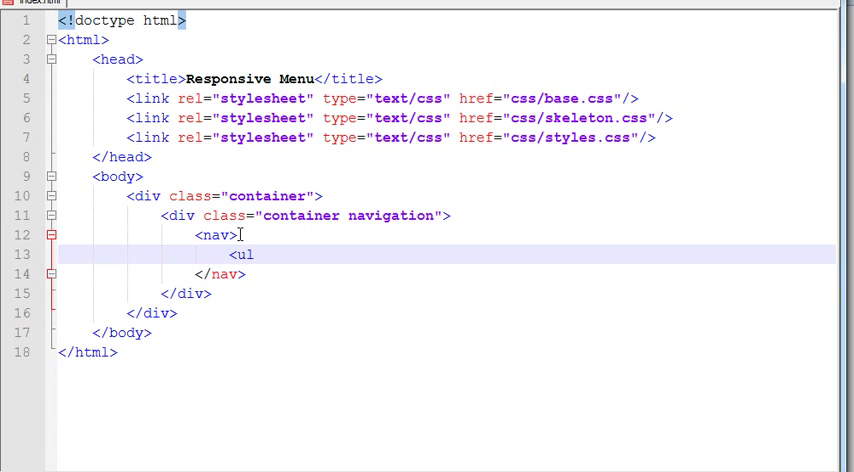
pyautogui.write('</ul>')
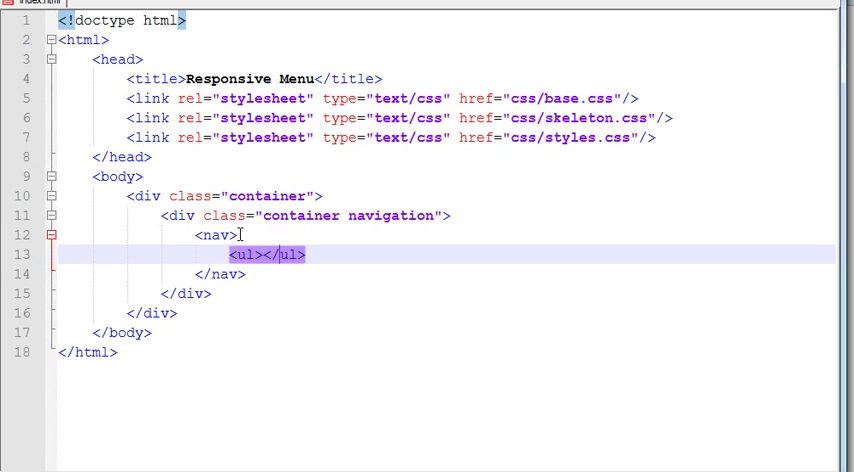
pyautogui.press('Enter')
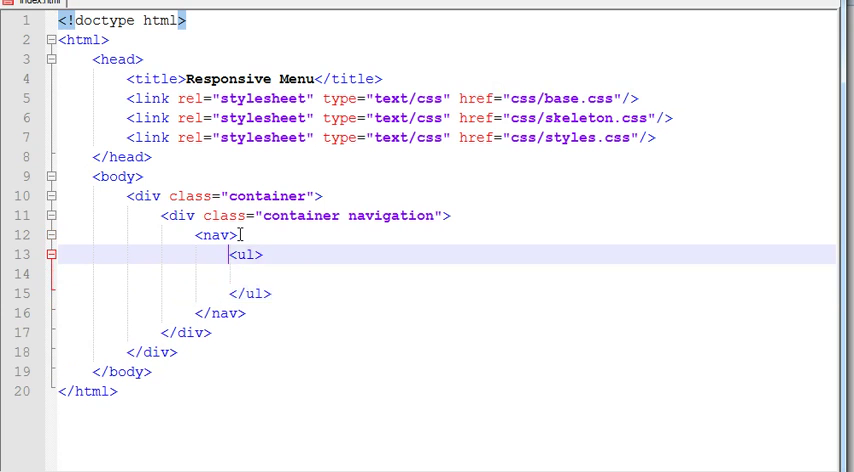
pyautogui.write('class="')
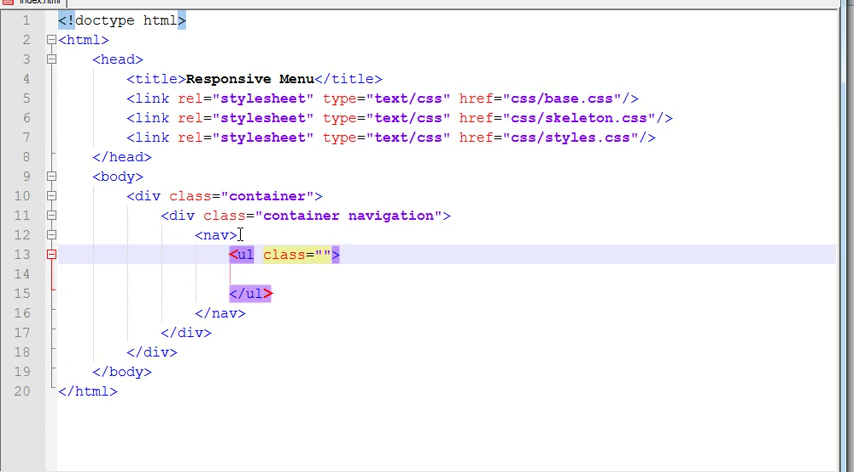
pyautogui.write('menu')
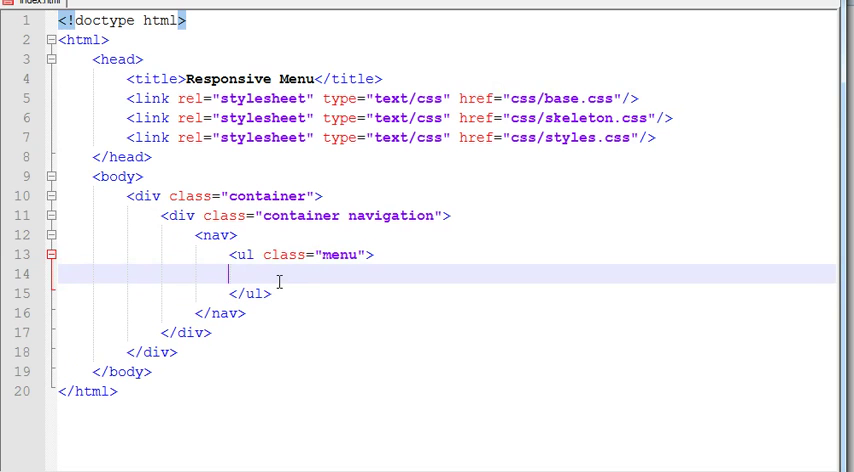
# Place a first list item containing an empty a href link inside the menu list.
pyautogui.write('<')
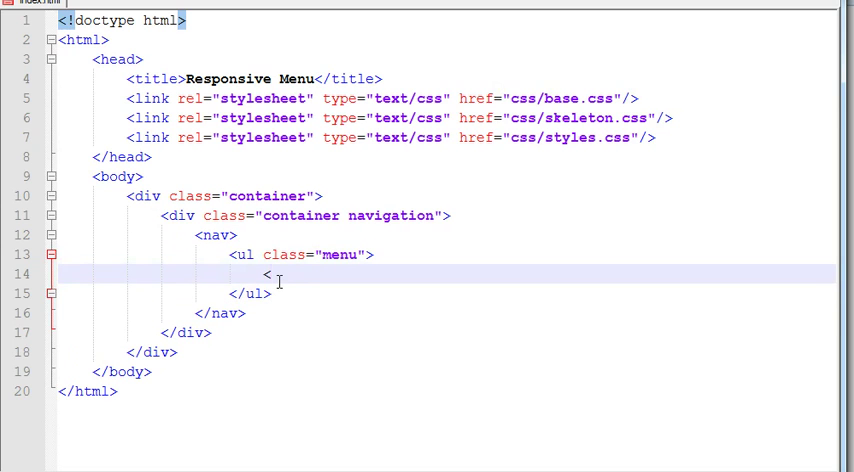
pyautogui.write('li></')
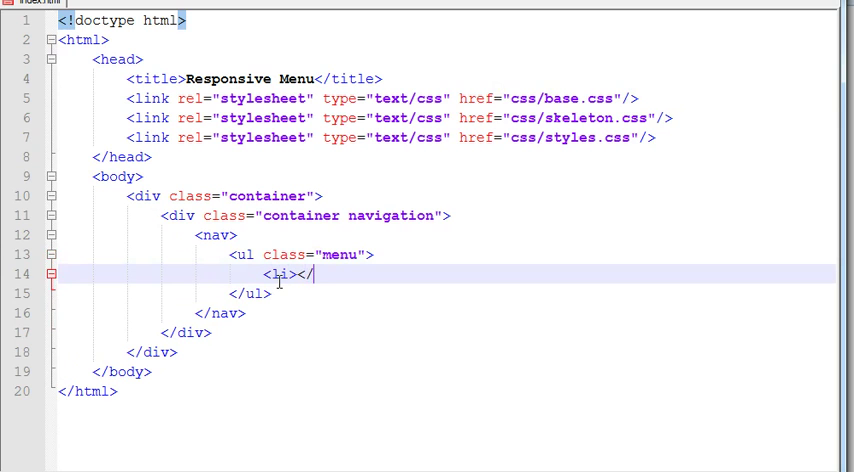
pyautogui.write('li>')
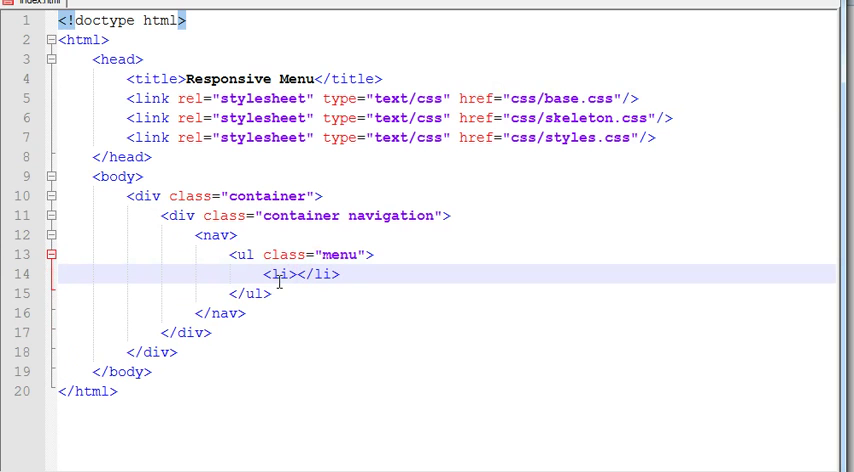
pyautogui.write('<a href=""></a')
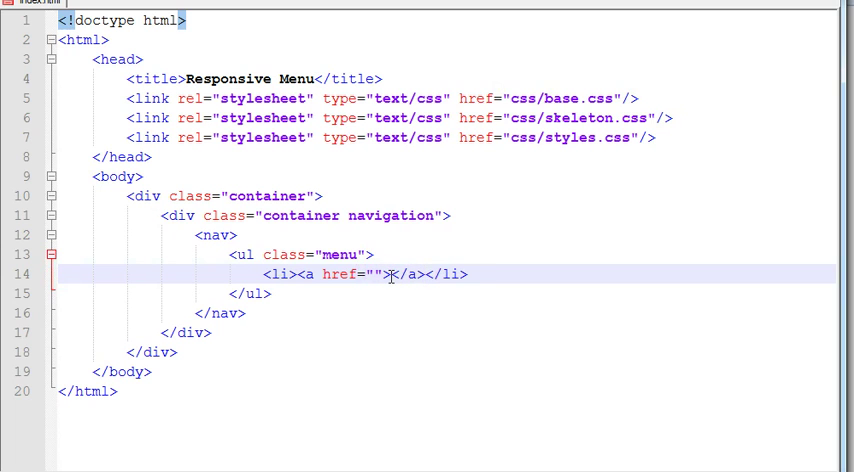
# Label the first link Home and duplicate the list item line for the other entries.
pyautogui.write('Home')
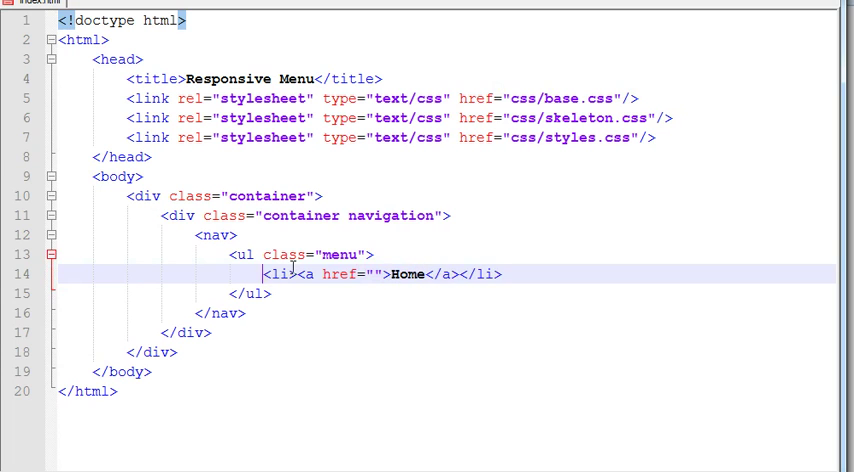
pyautogui.moveTo(264, 272); pyautogui.dragTo(504, 272)
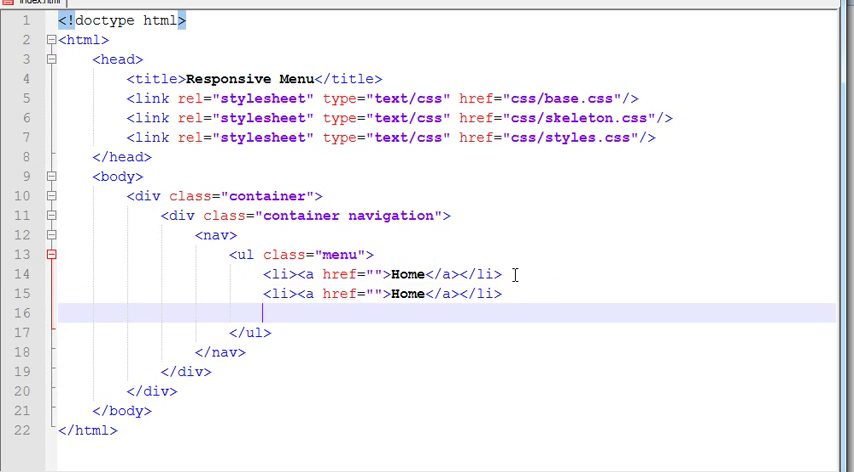
pyautogui.write('<li><a href="">Home</a></li>')
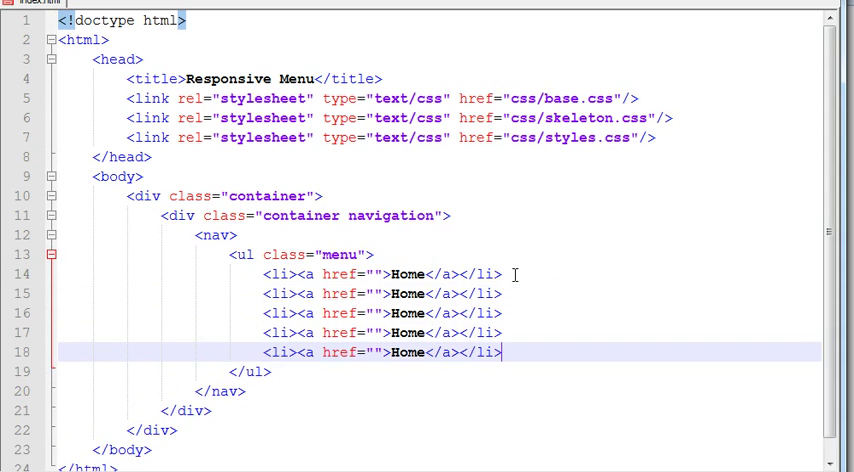
# Rename the copied links to About us, Services, Blogs and Contact us.
pyautogui.doubleClick(408, 292)
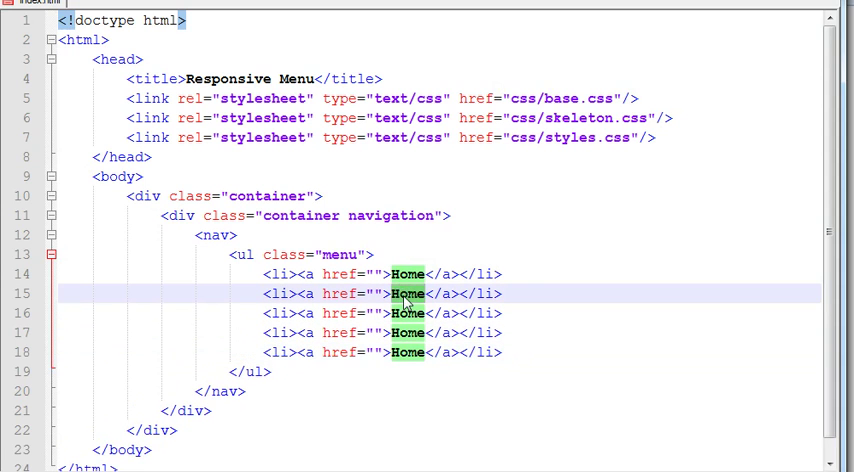
pyautogui.write('Aboiut us')
pyautogui.click(384, 312)
pyautogui.write('Ser')
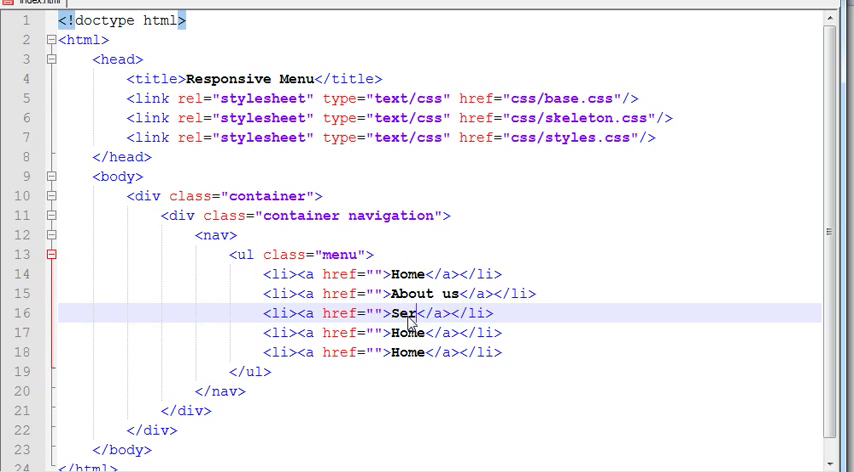
pyautogui.write('vices')
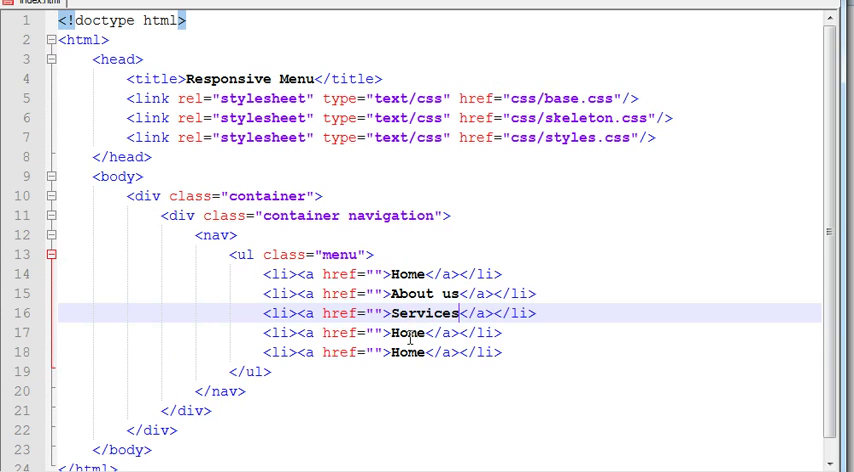
pyautogui.write('Blogs')
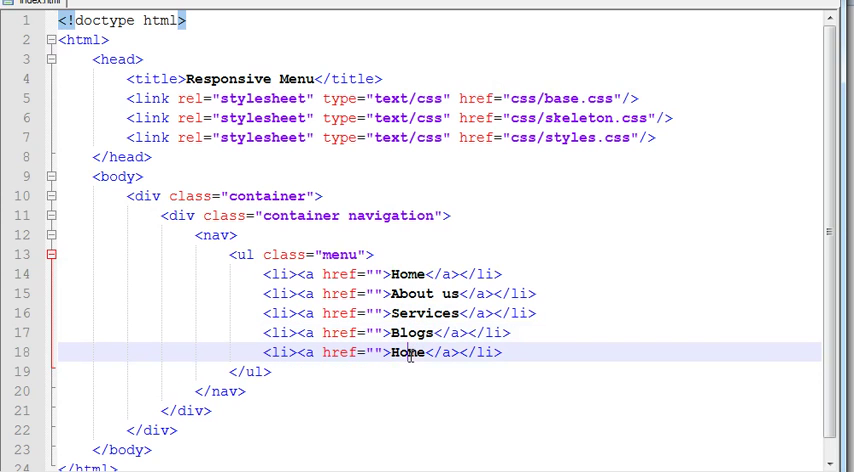
pyautogui.write('Con')
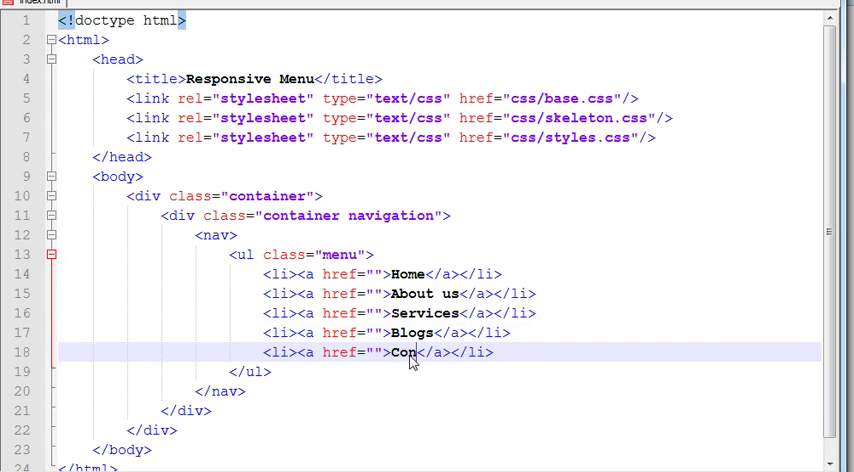
pyautogui.write('t')
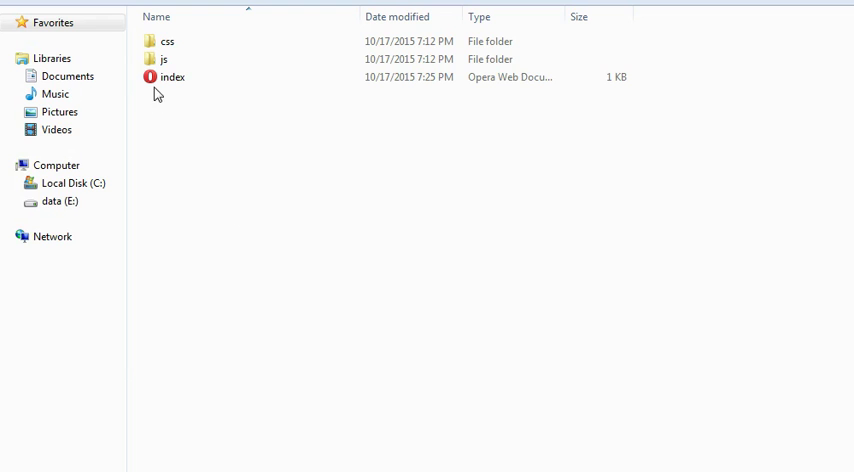
# Launch index.html from Explorer in Opera to display the five-link menu.
pyautogui.rightClick(172, 76)
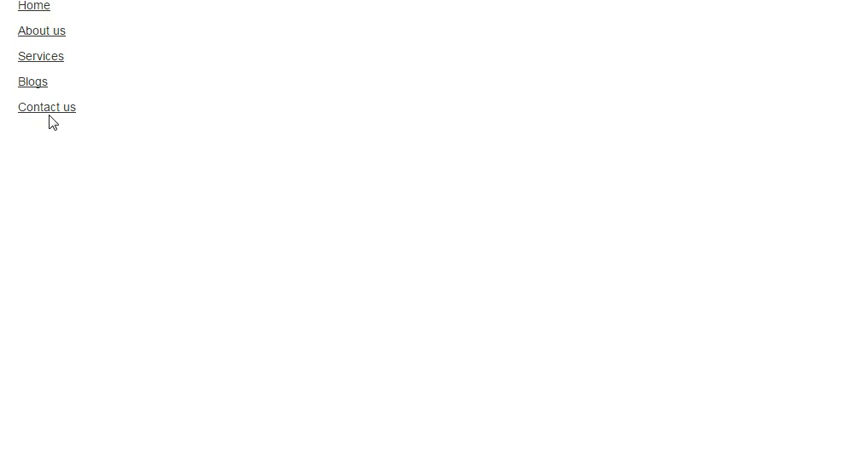
pyautogui.moveTo(40, 22)
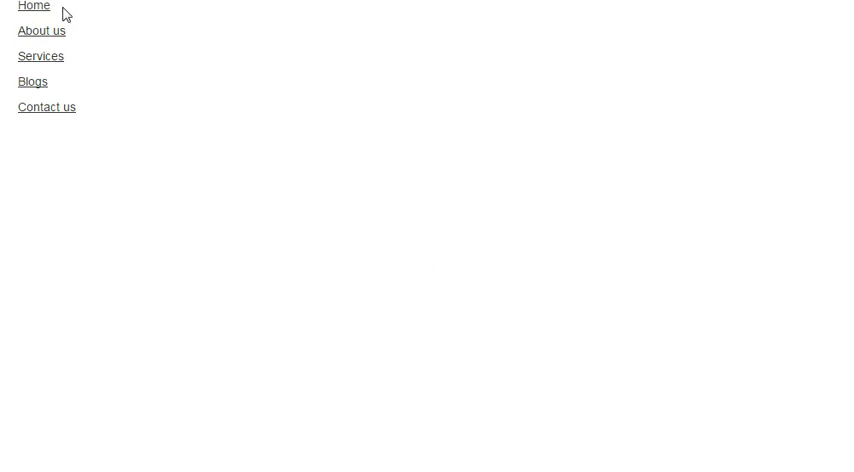
pyautogui.moveTo(104, 34)
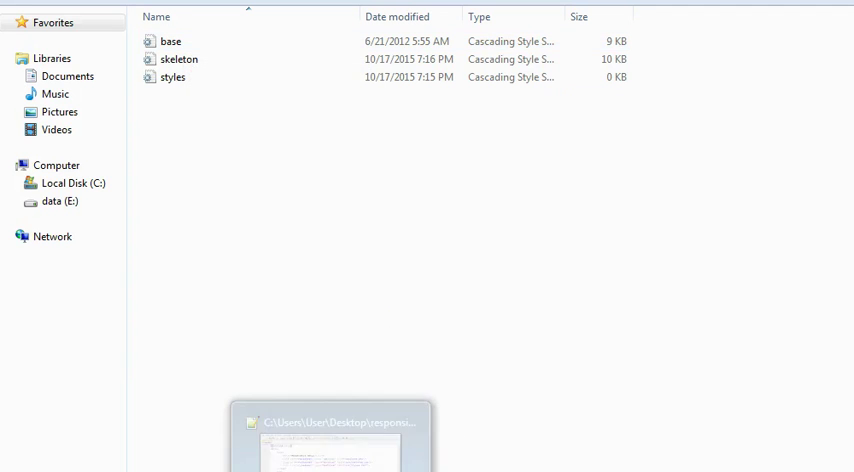
pyautogui.click(330, 420)
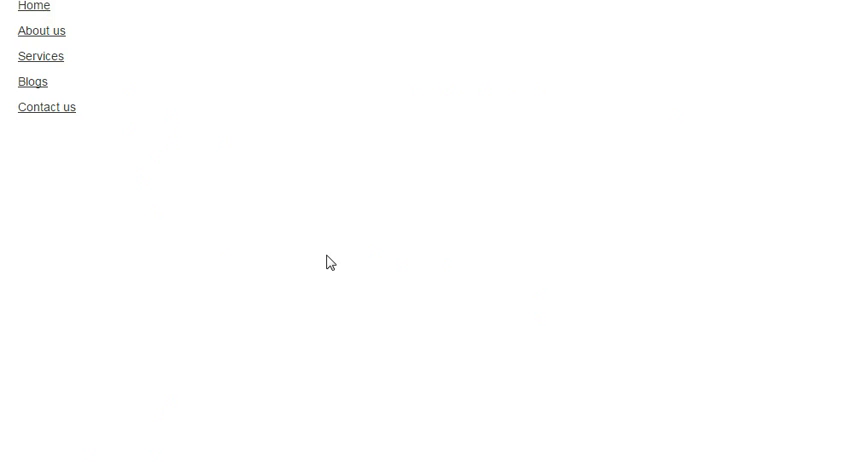
pyautogui.moveTo(700, 372)
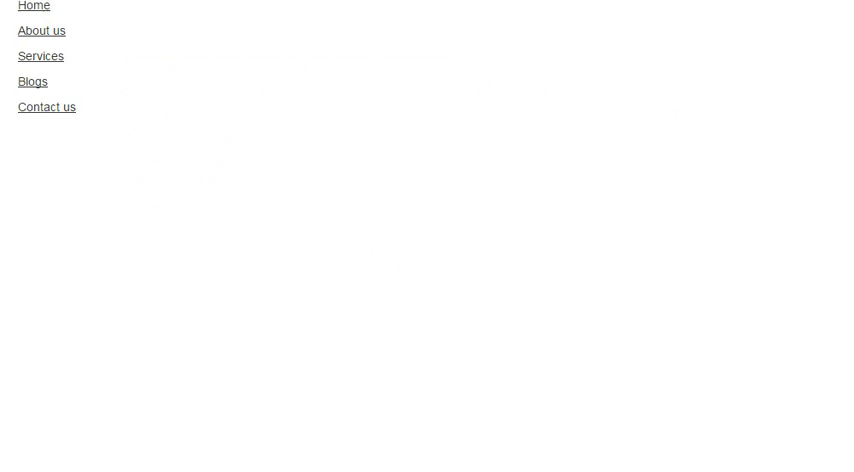
pyautogui.moveTo(704, 404)
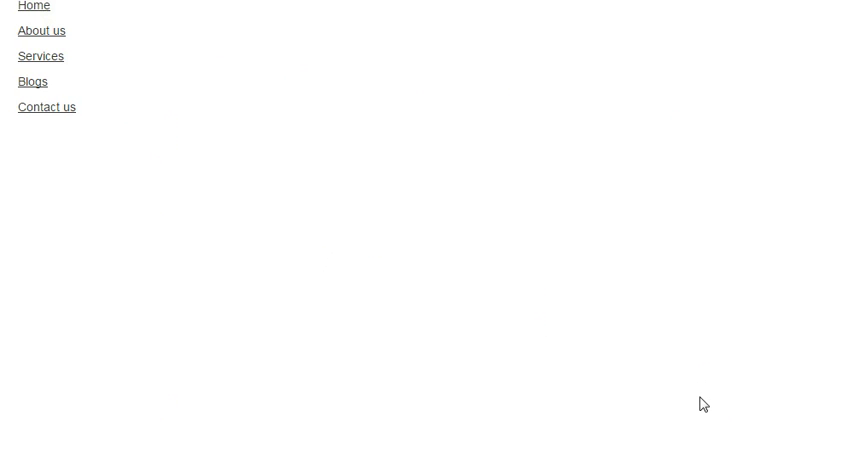
pyautogui.moveTo(696, 448)
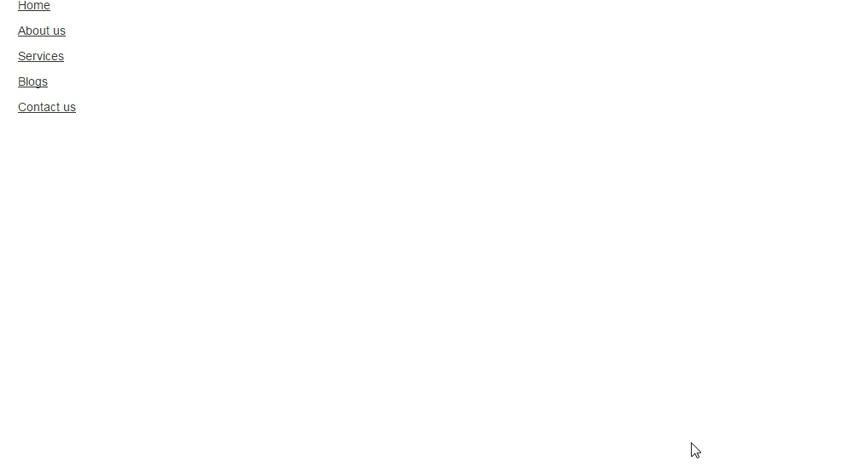
pyautogui.moveTo(692, 468)
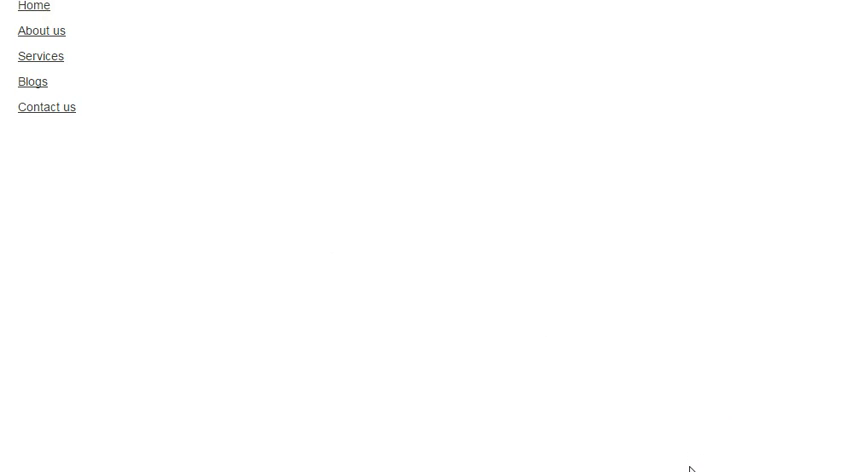